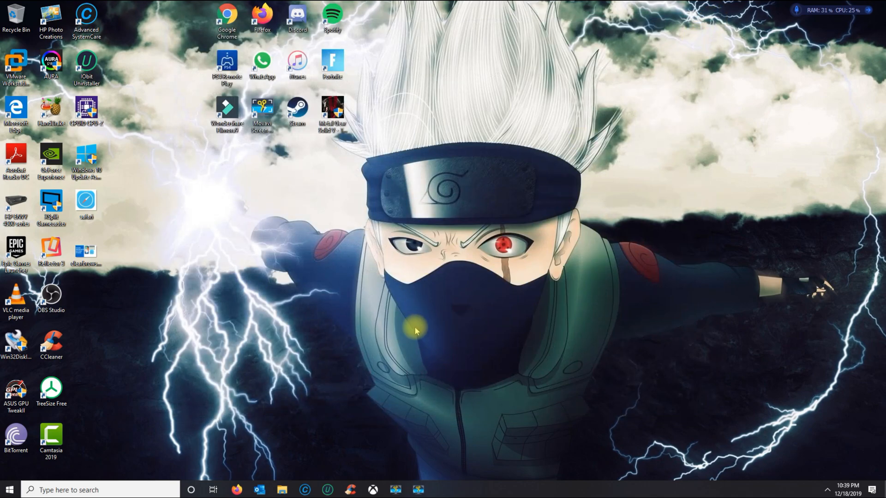
pyautogui.moveTo(355, 400)
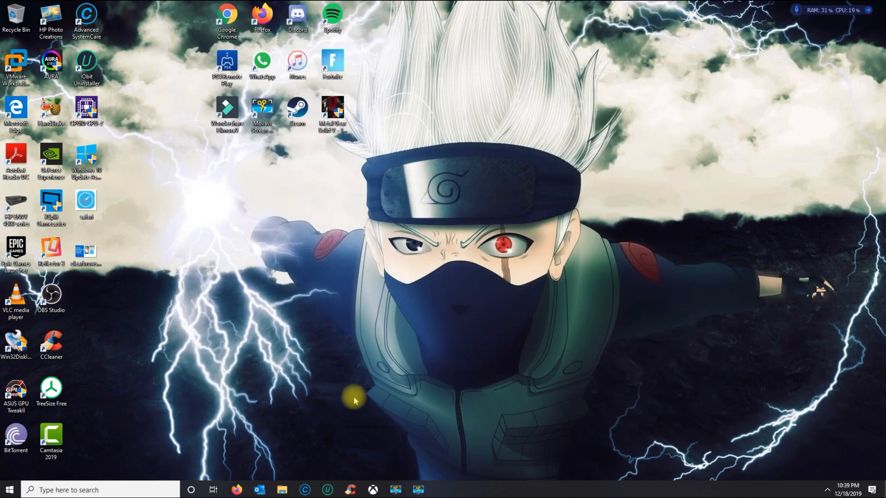
pyautogui.moveTo(271, 424)
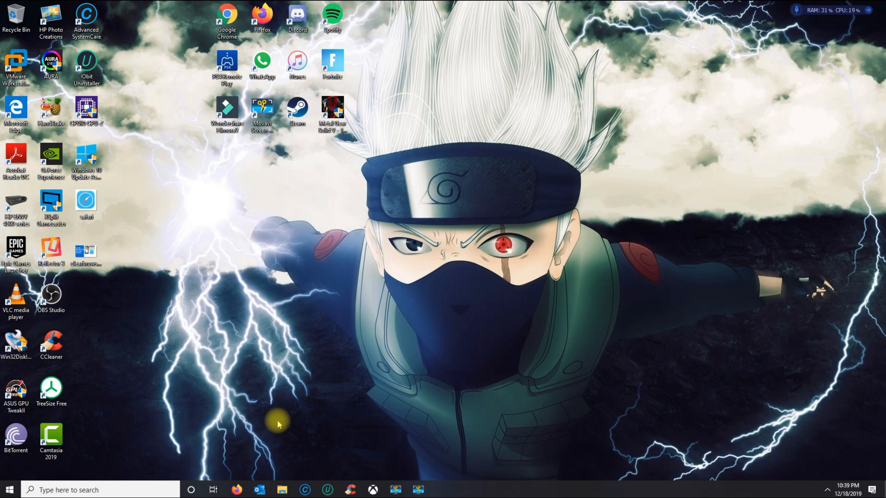
pyautogui.moveTo(297, 429)
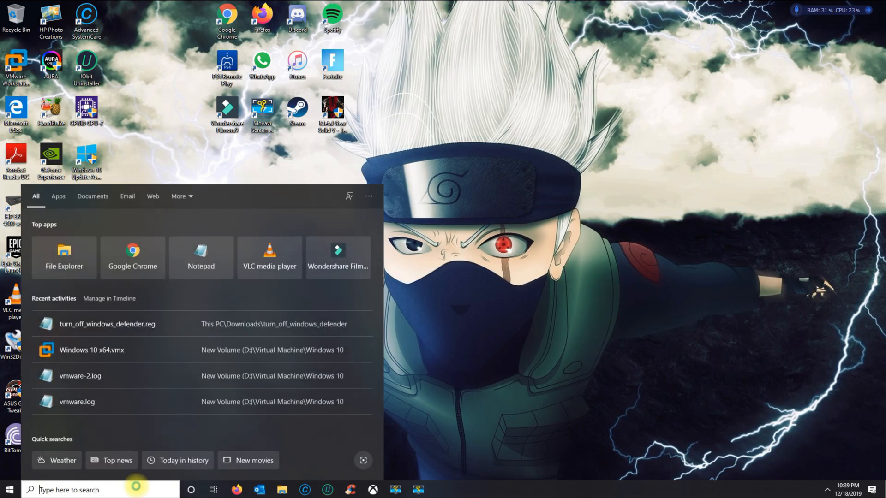
# Open Settings, go to Update & Security > Windows Security, then Virus & threat protection.
pyautogui.write('Snipping Tool')
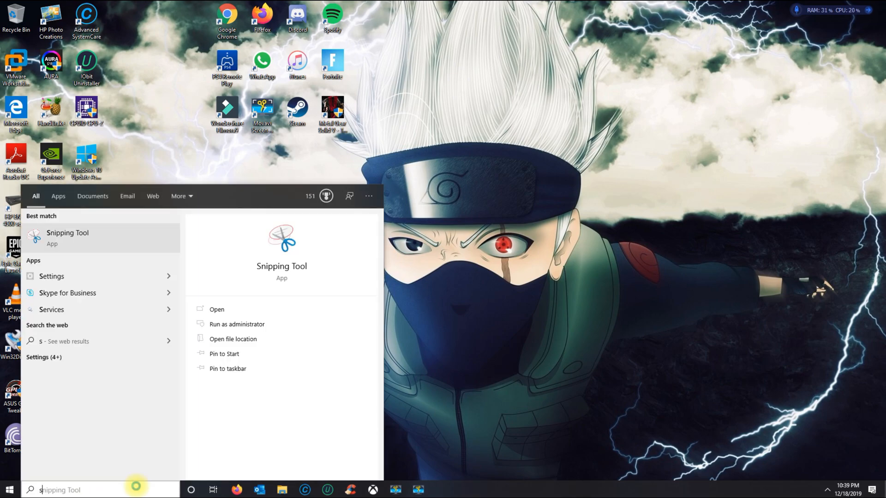
pyautogui.click(51, 276)
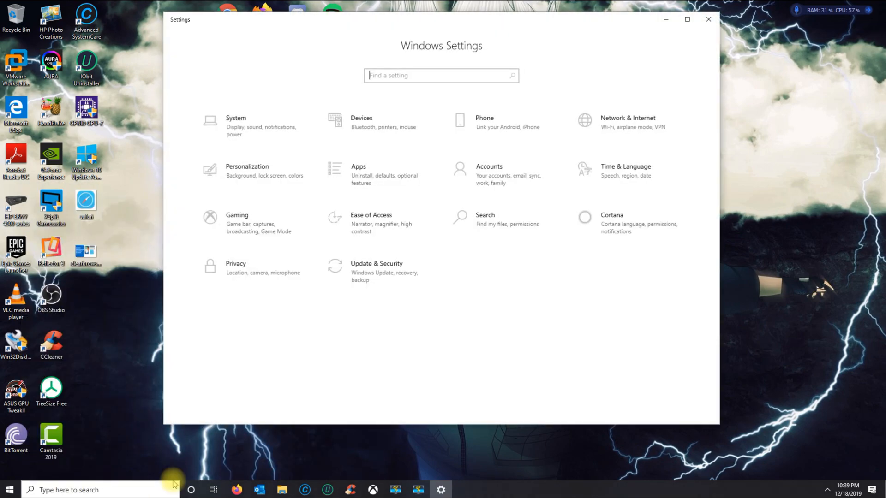
pyautogui.moveTo(445, 322)
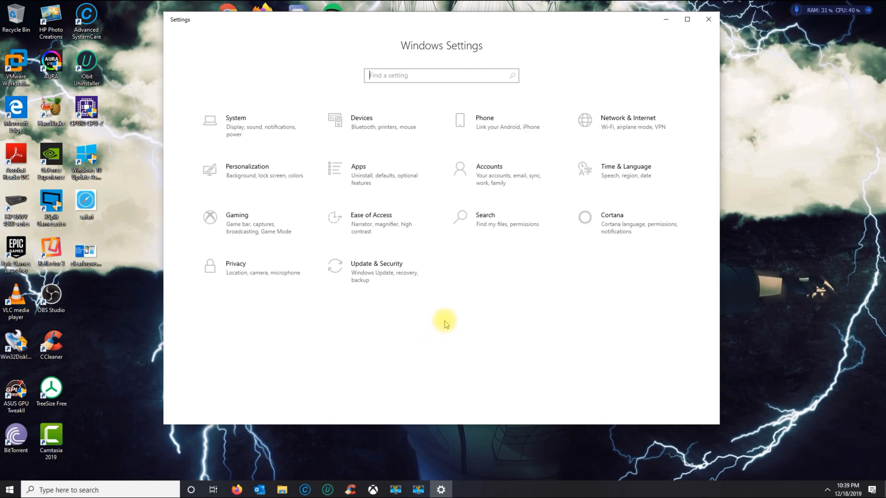
pyautogui.moveTo(350, 304)
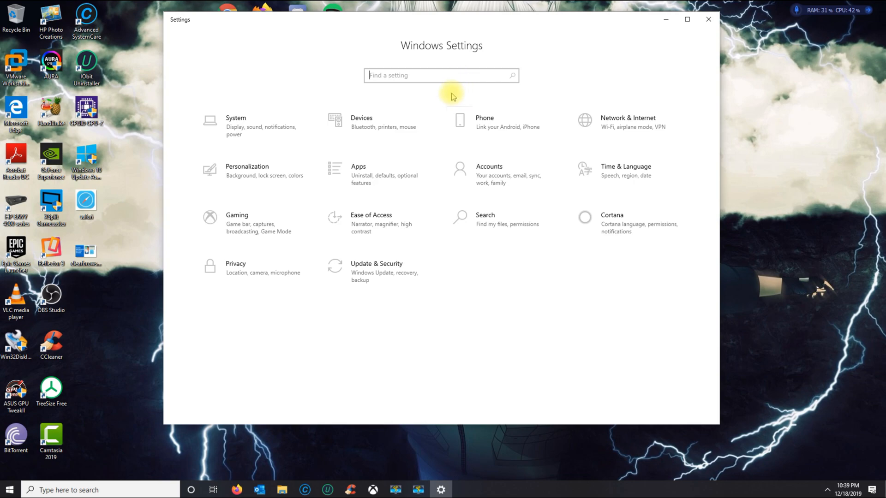
pyautogui.click(377, 268)
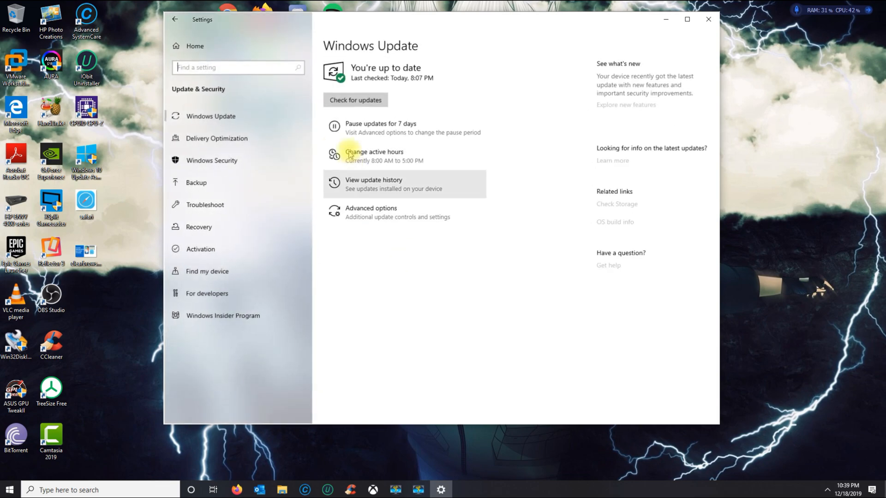
pyautogui.click(212, 161)
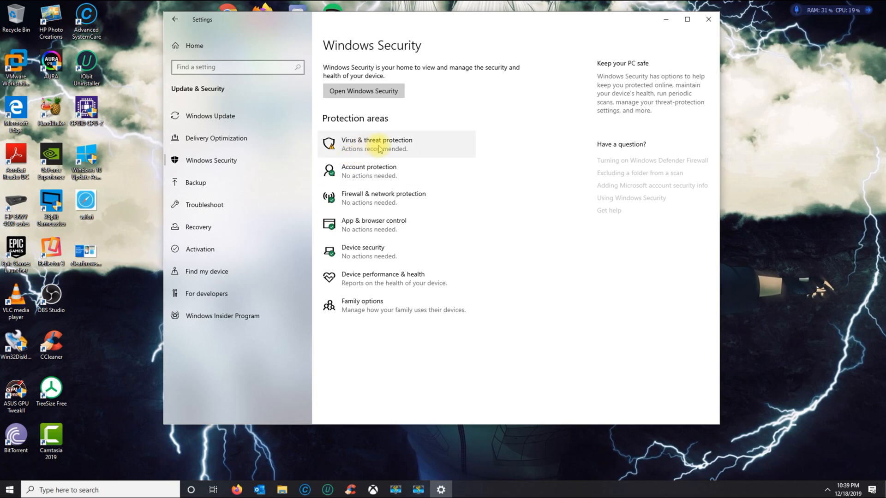
pyautogui.click(376, 144)
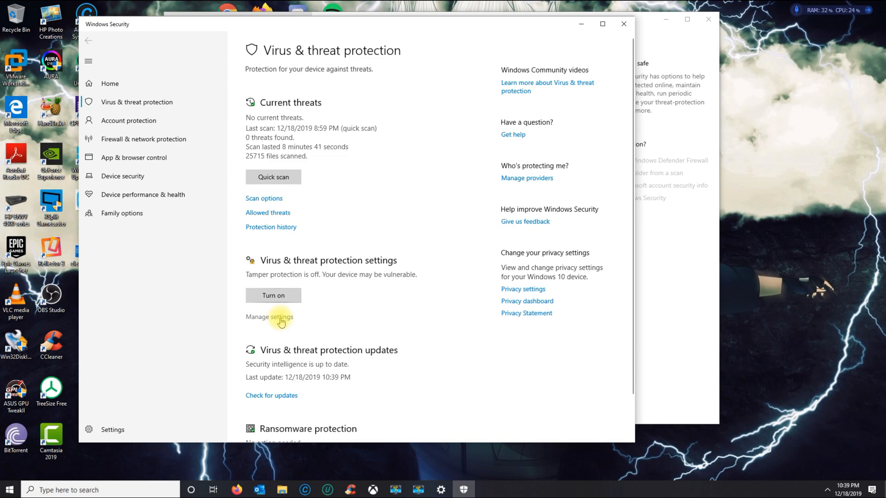
pyautogui.moveTo(330, 286)
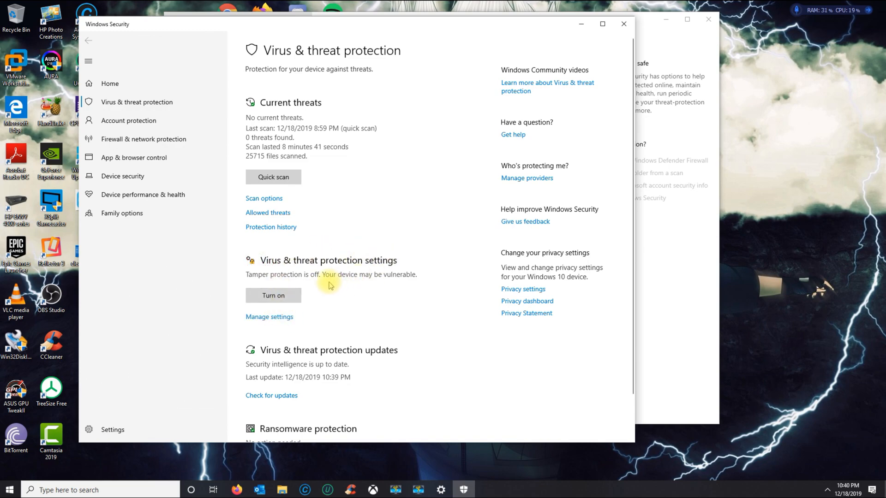
# Turn off Real-time protection and Cloud-delivered protection in the virus protection settings.
pyautogui.click(269, 317)
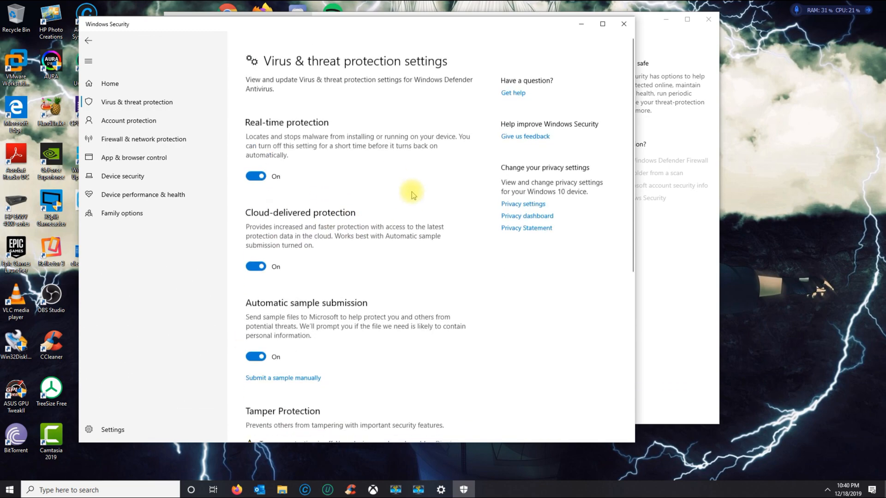
pyautogui.click(255, 176)
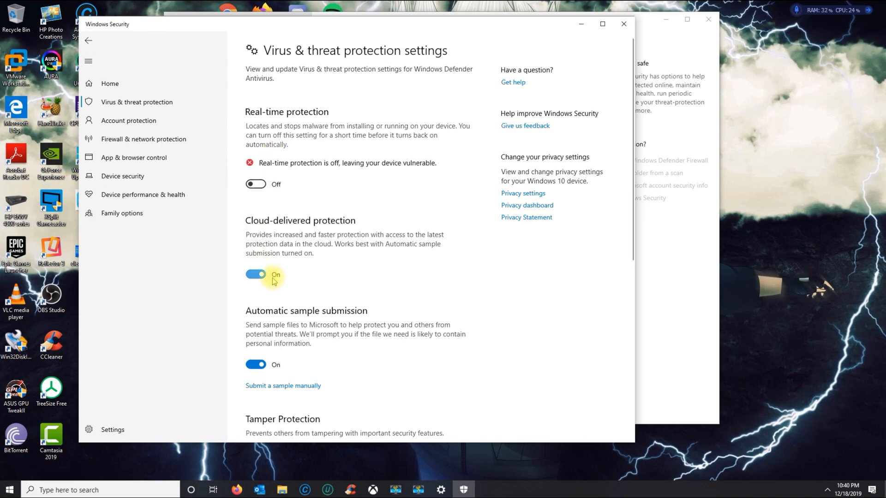
pyautogui.click(255, 274)
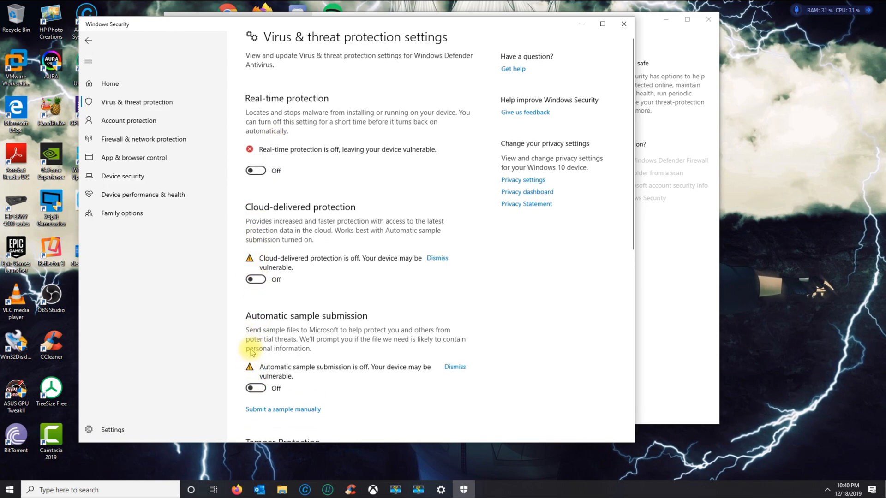
pyautogui.scroll(-3)
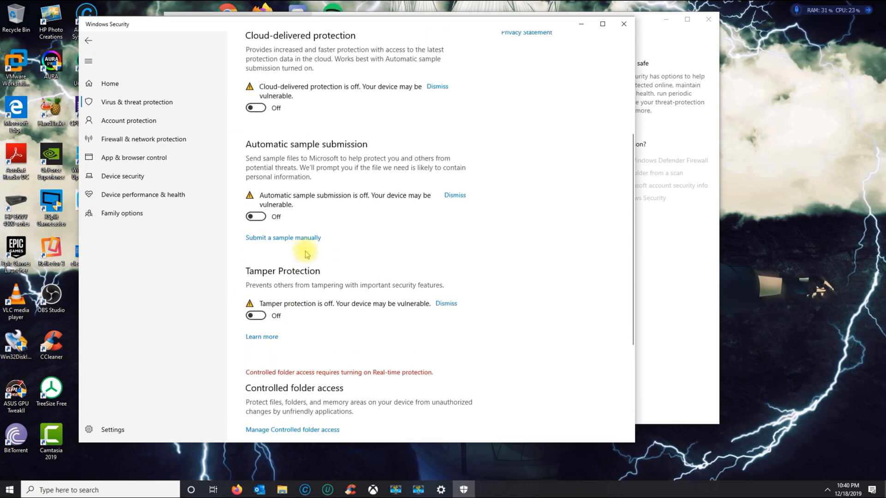
pyautogui.scroll(3)
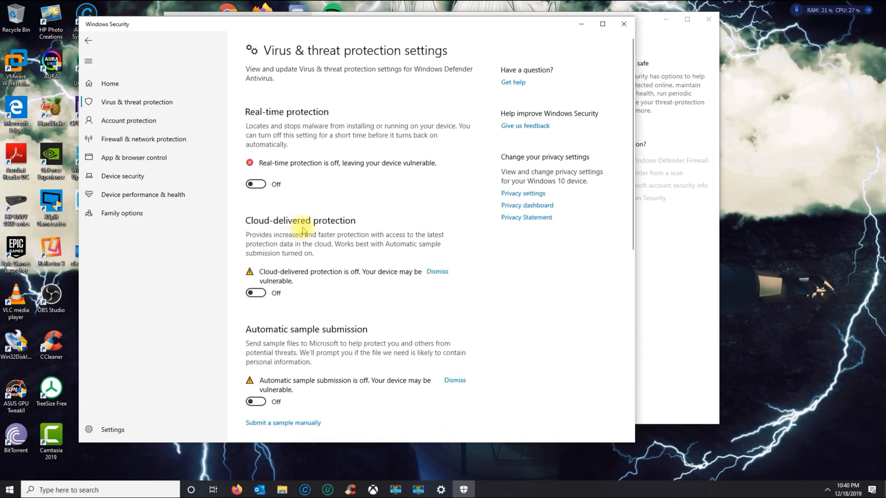
pyautogui.moveTo(306, 209)
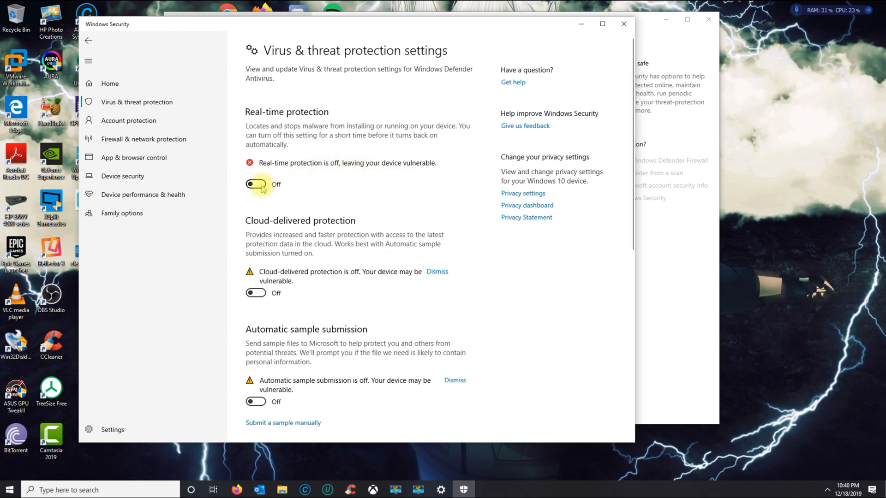
# Turn Real-time and Tamper Protection back on, then close Windows Security.
pyautogui.click(256, 183)
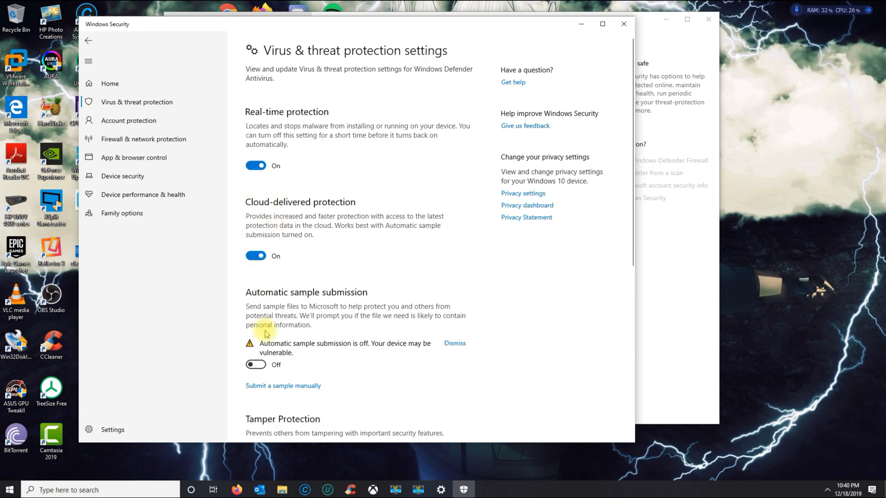
pyautogui.scroll(-3)
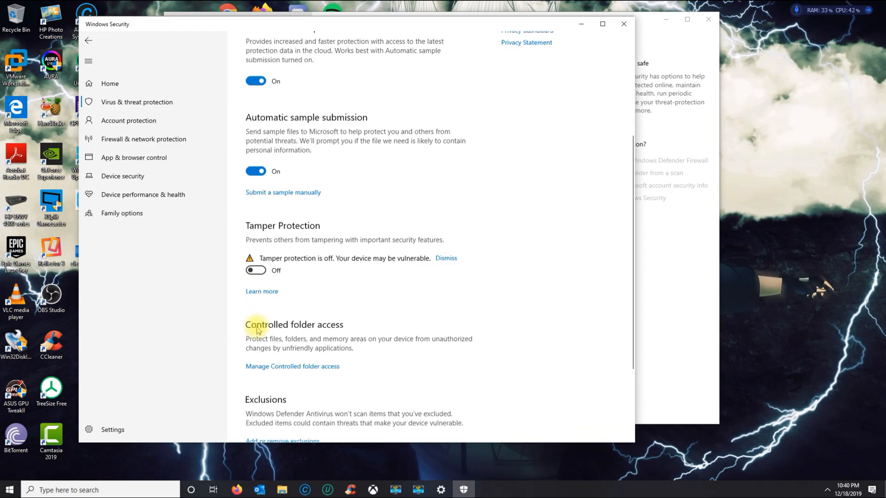
pyautogui.click(255, 270)
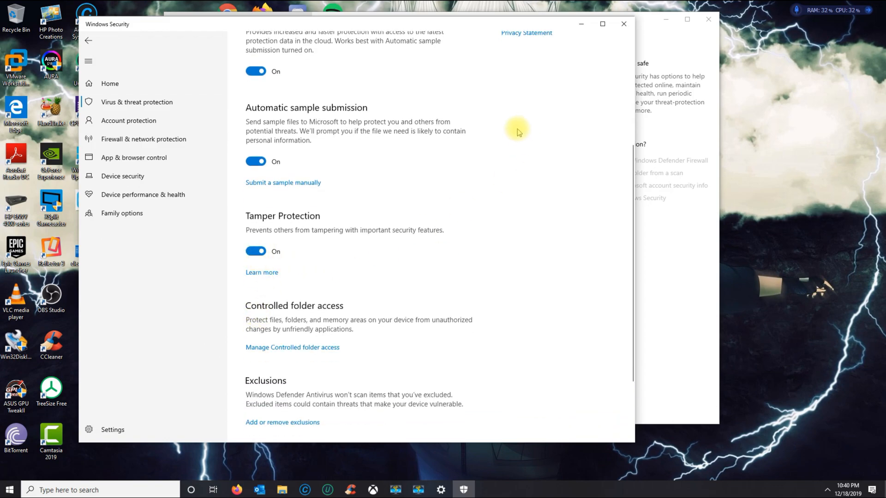
pyautogui.scroll(3)
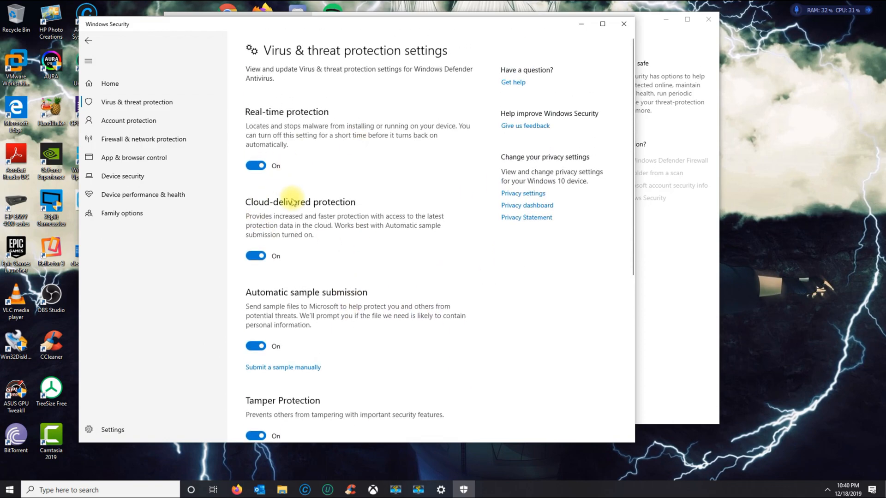
pyautogui.click(88, 40)
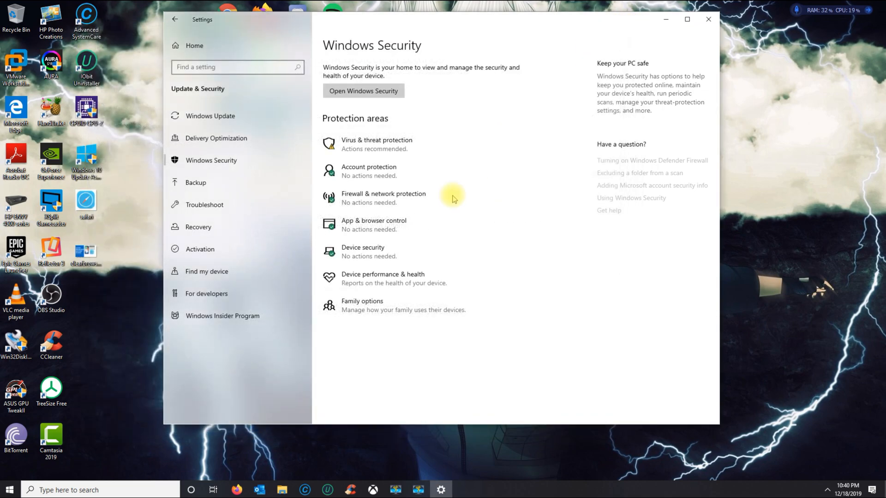
pyautogui.moveTo(707, 19)
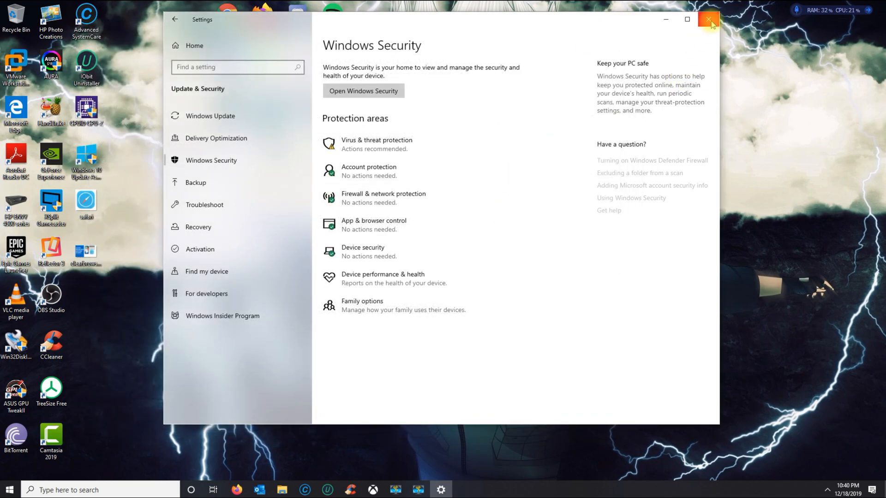
pyautogui.moveTo(709, 19)
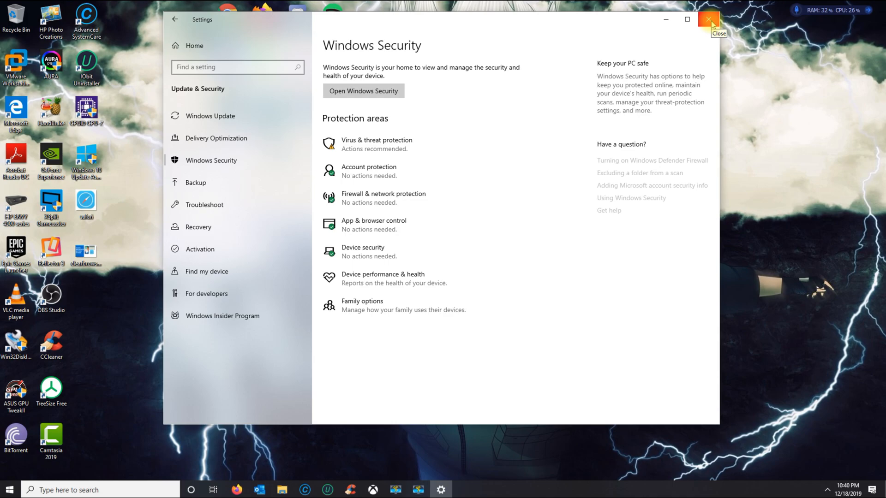
# Close the Settings window, leaving the desktop clear.
pyautogui.click(708, 20)
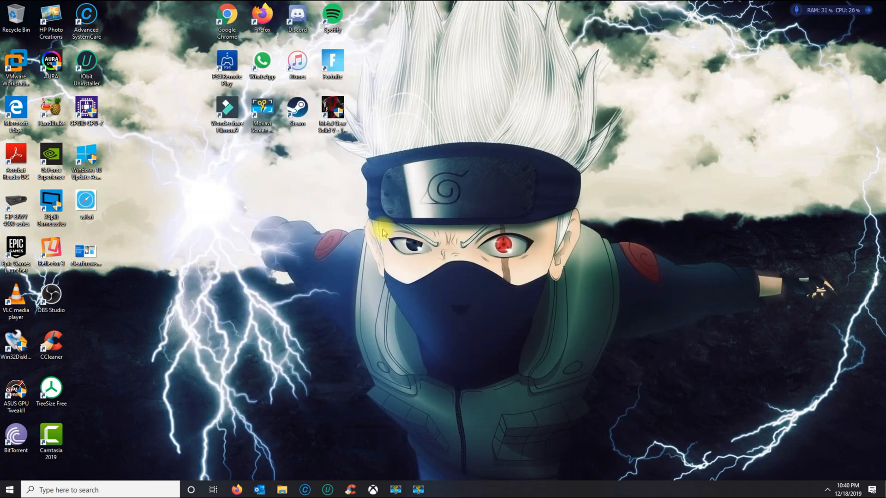
pyautogui.moveTo(179, 454)
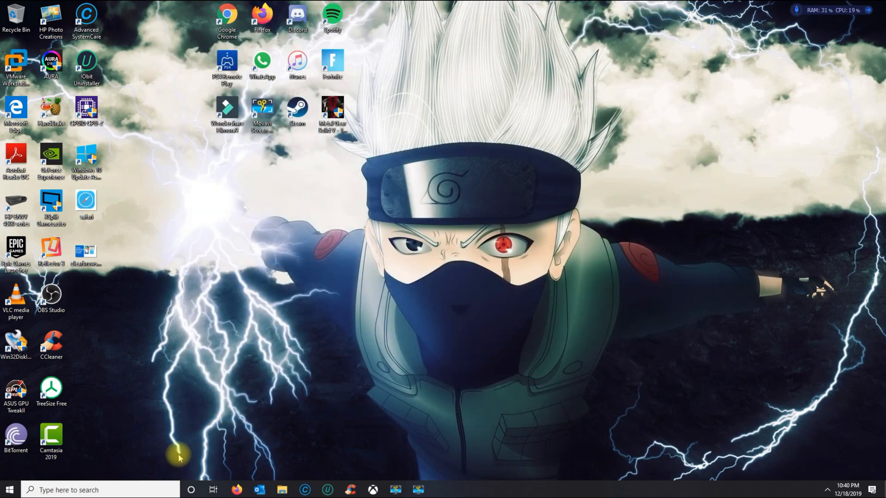
pyautogui.moveTo(310, 426)
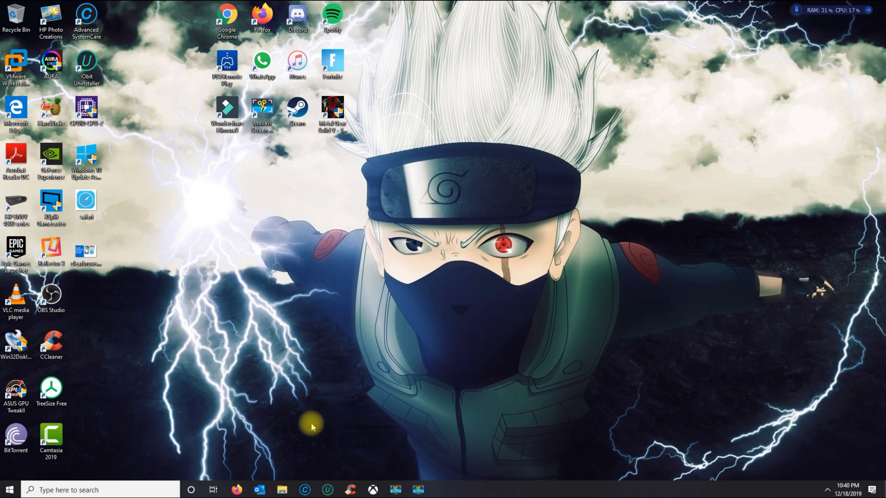
pyautogui.moveTo(287, 432)
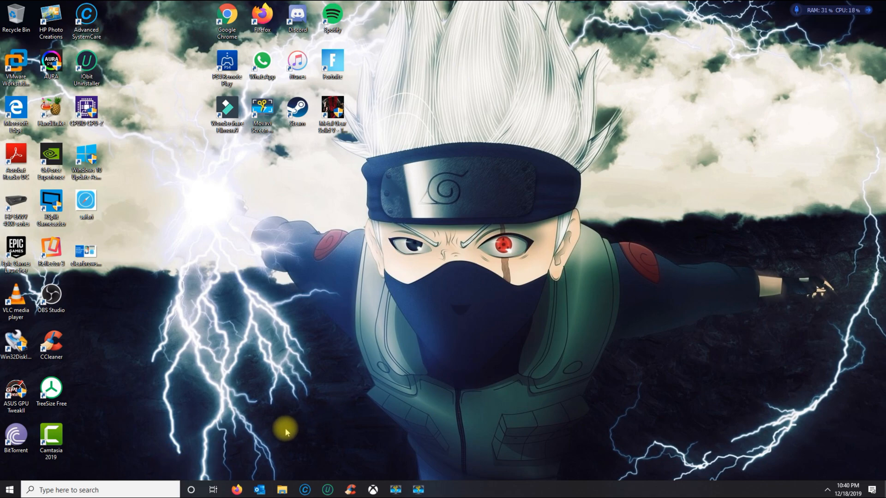
pyautogui.moveTo(331, 439)
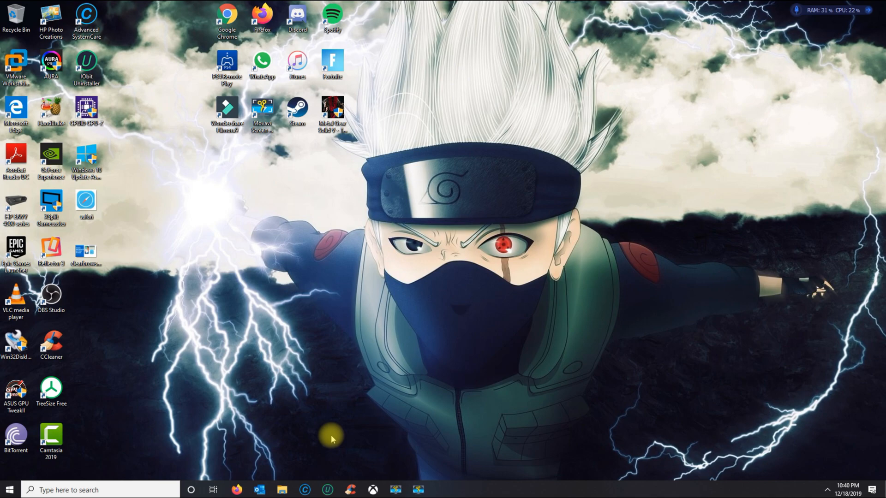
pyautogui.moveTo(93, 458)
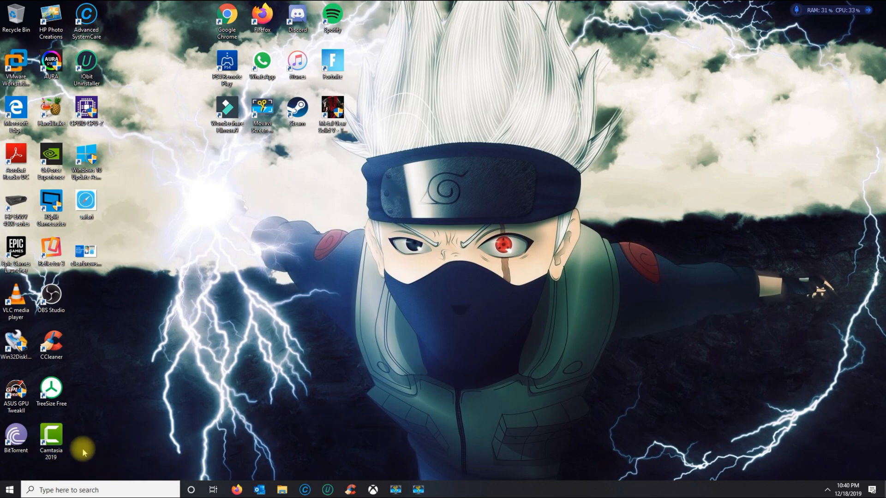
# Bring up Settings > System > About through the Start button's context menu.
pyautogui.rightClick(8, 490)
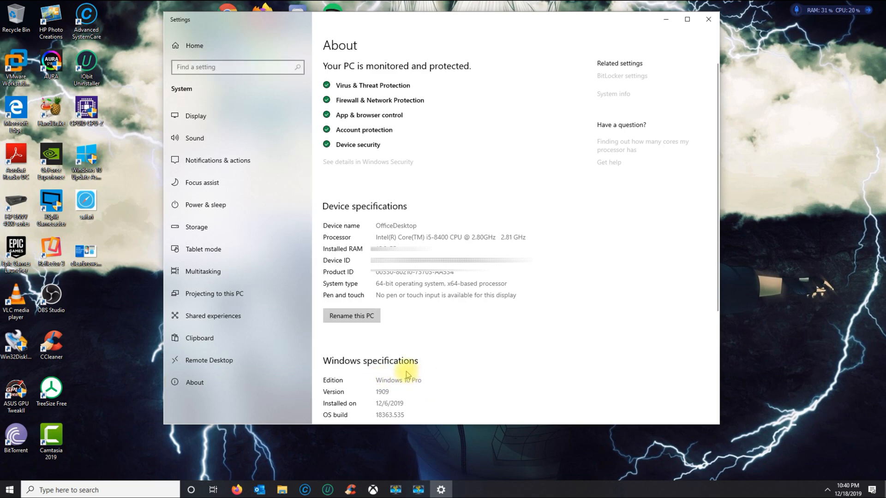
pyautogui.moveTo(373, 359)
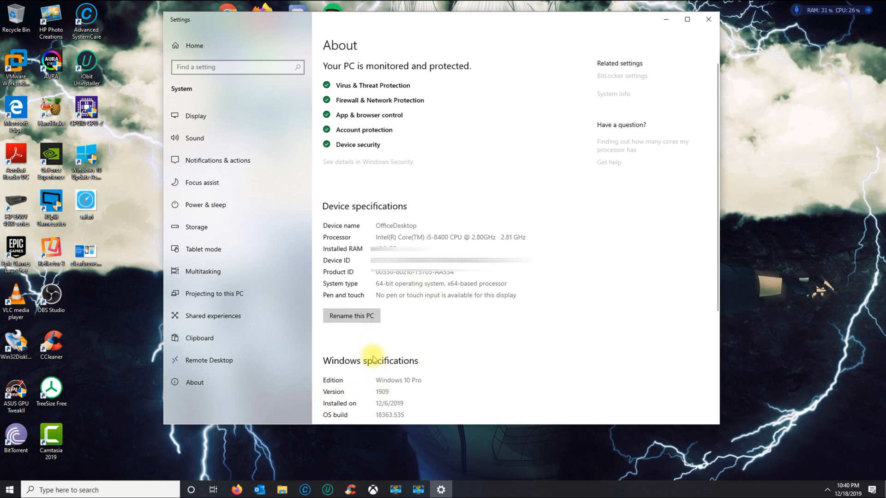
pyautogui.click(85, 489)
pyautogui.write('gp')
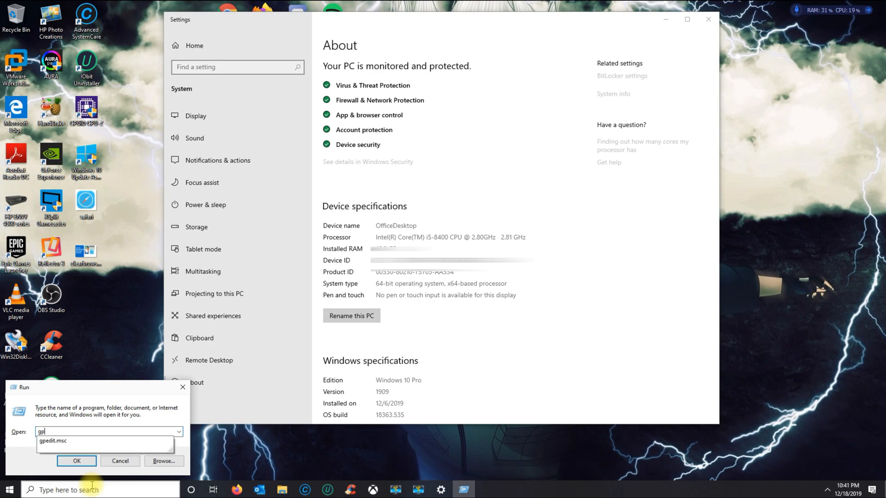
# Run gpedit to launch the Local Group Policy Editor.
pyautogui.write('edit.')
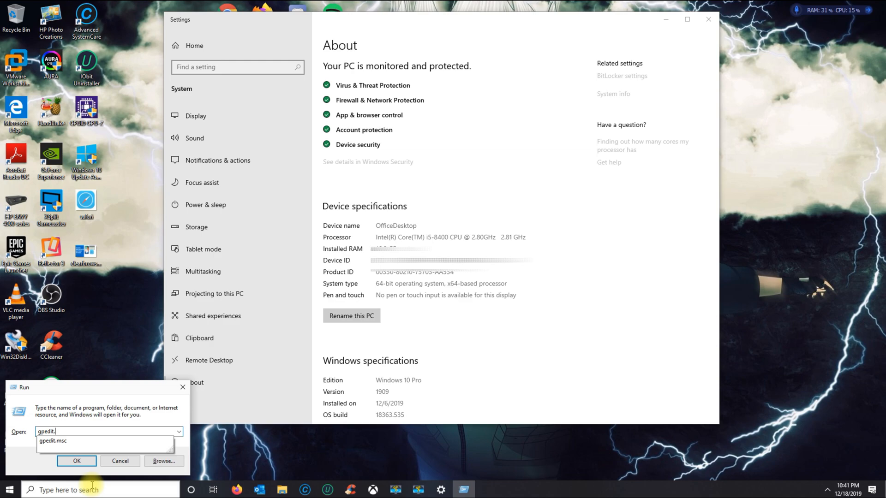
pyautogui.click(76, 461)
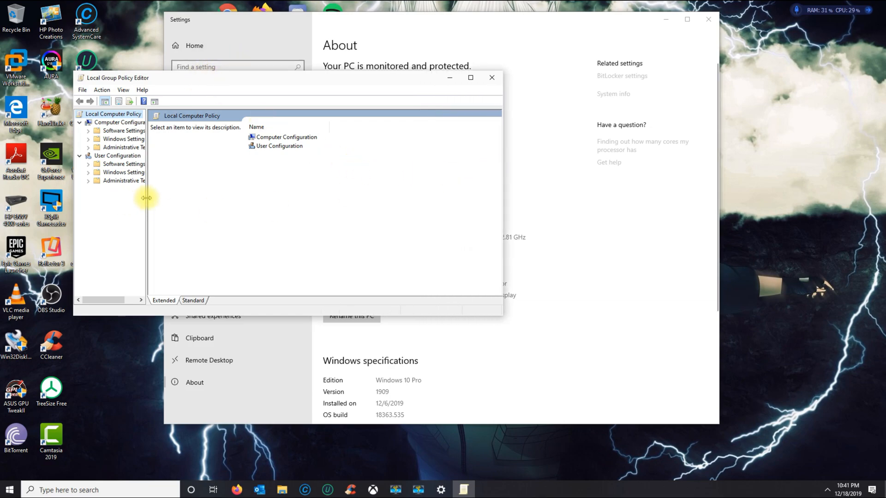
# Navigate to Administrative Templates > Windows Components > Windows Defender Antivirus and select 'Turn off Windows Defender Antivirus'.
pyautogui.moveTo(146, 198); pyautogui.dragTo(203, 198)
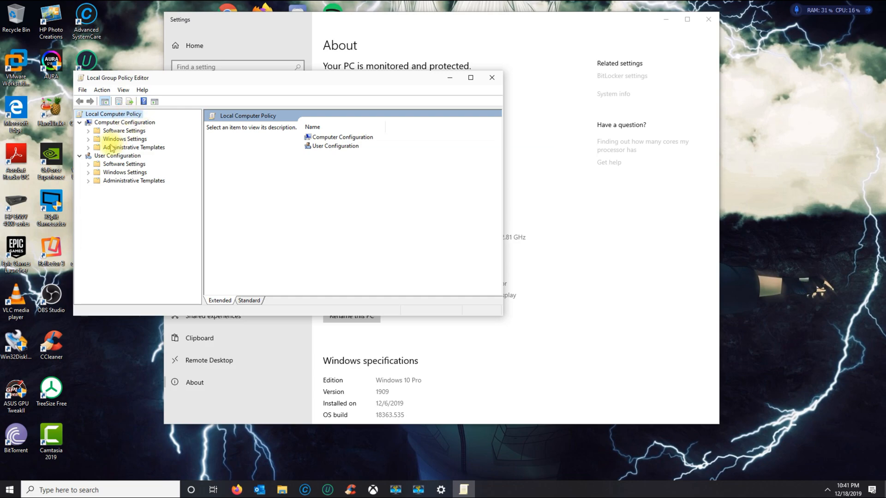
pyautogui.click(134, 148)
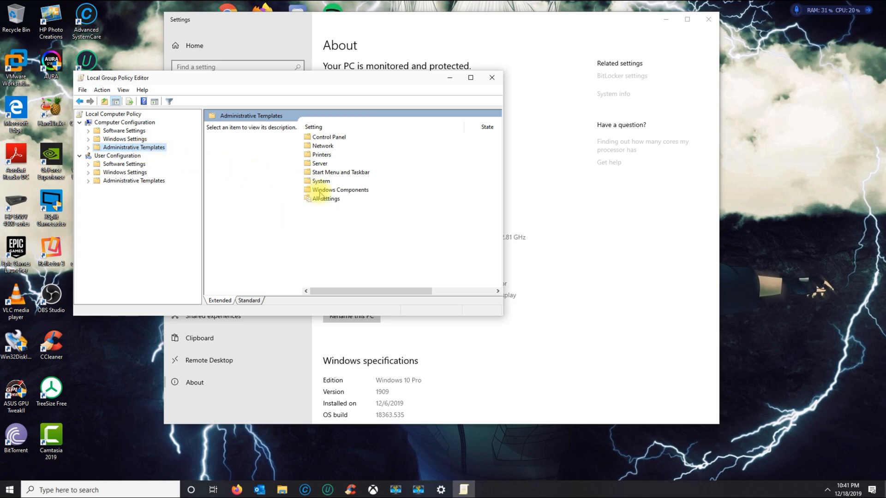
pyautogui.doubleClick(340, 189)
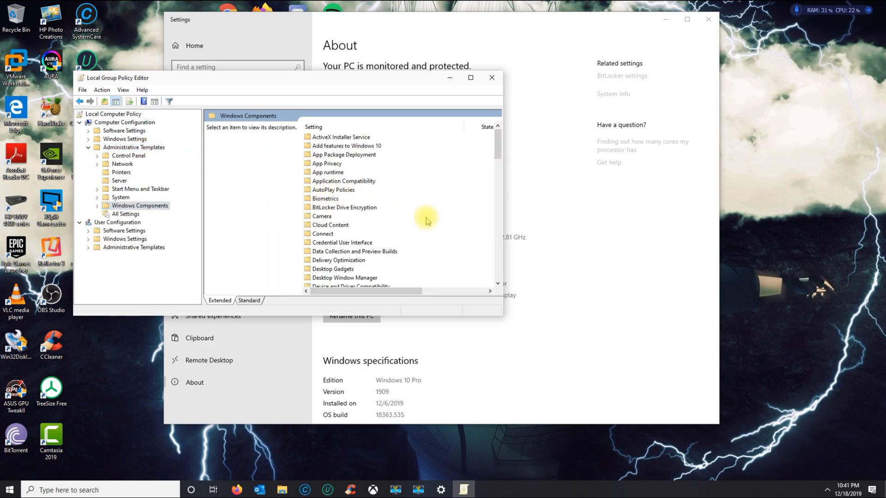
pyautogui.scroll(-3)
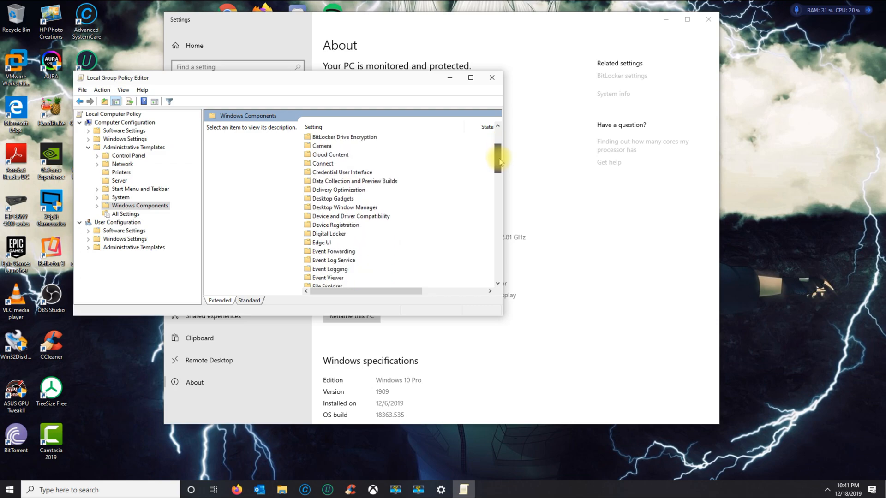
pyautogui.scroll(-3)
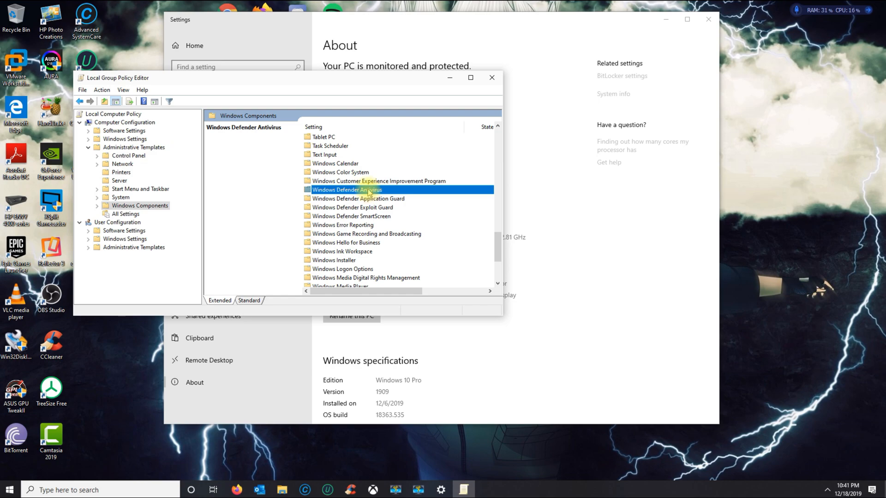
pyautogui.doubleClick(347, 189)
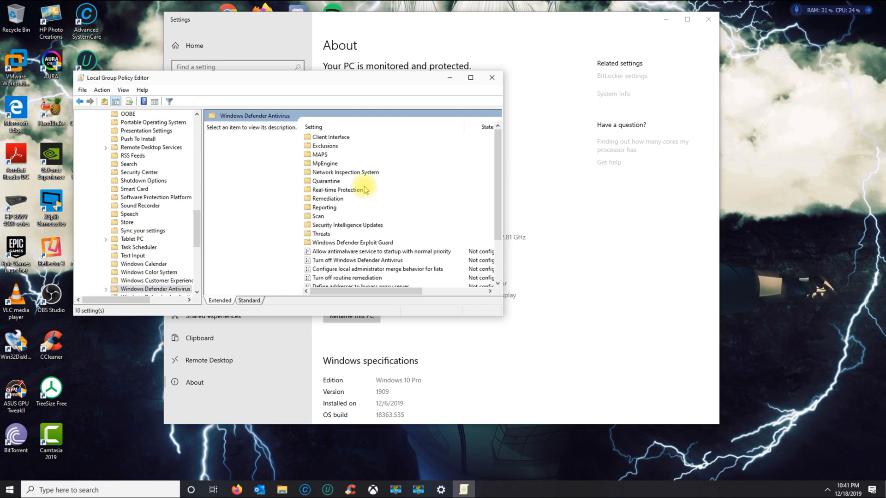
pyautogui.scroll(-3)
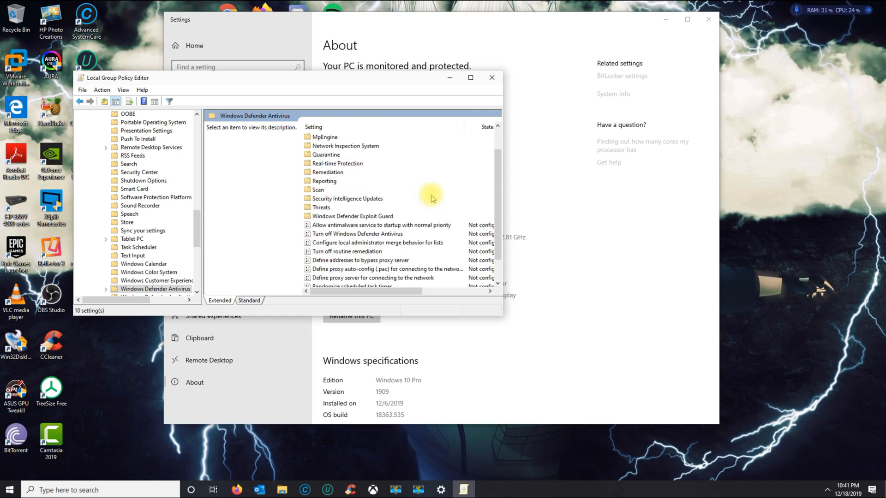
pyautogui.scroll(-3)
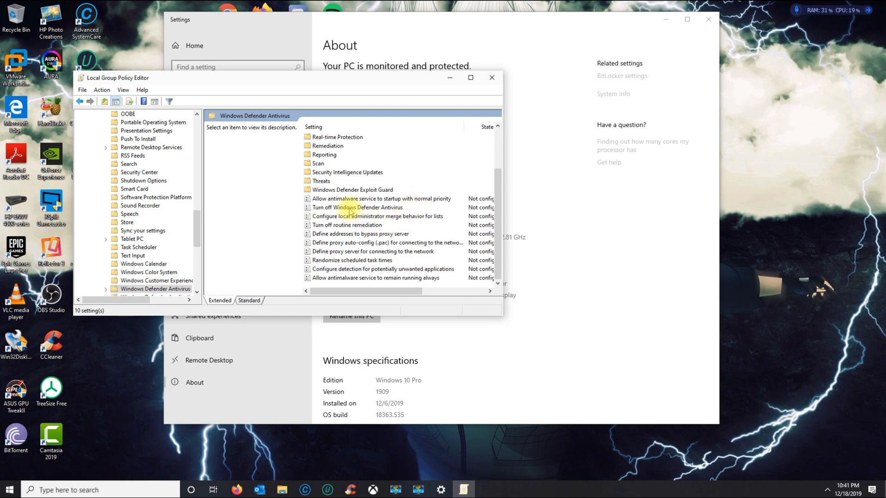
pyautogui.click(358, 207)
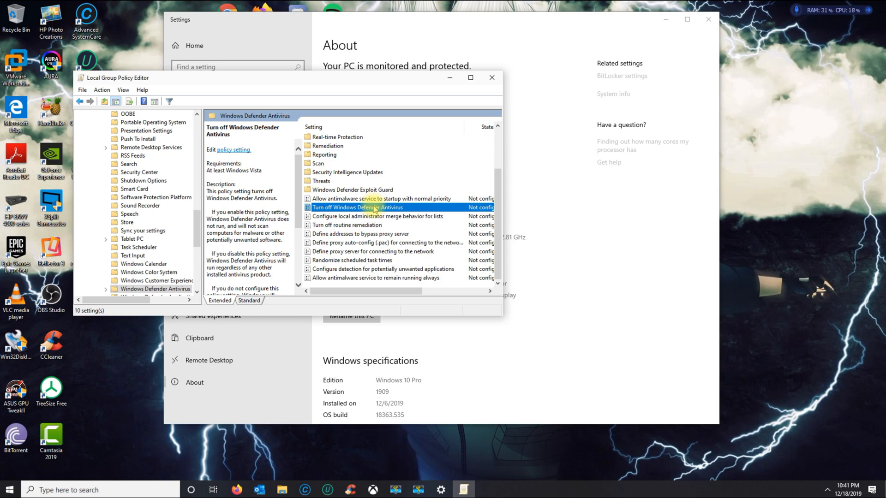
pyautogui.moveTo(275, 342)
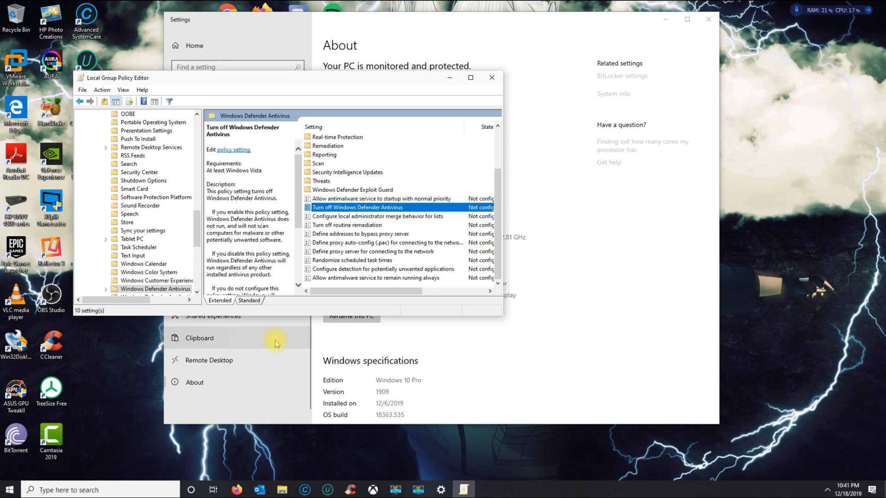
pyautogui.moveTo(373, 225)
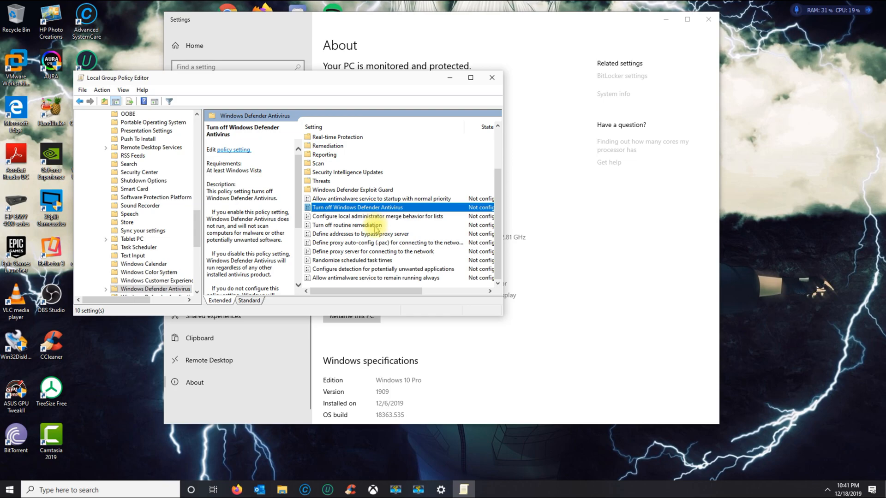
pyautogui.moveTo(373, 232)
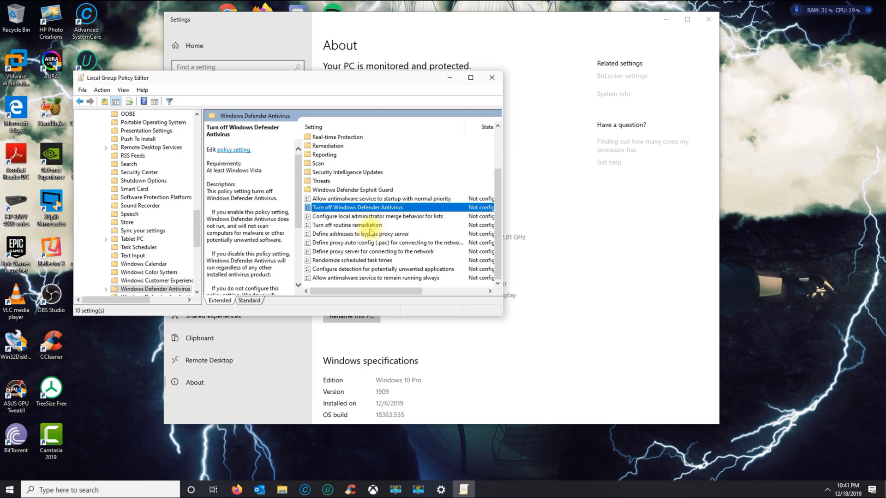
pyautogui.moveTo(349, 257)
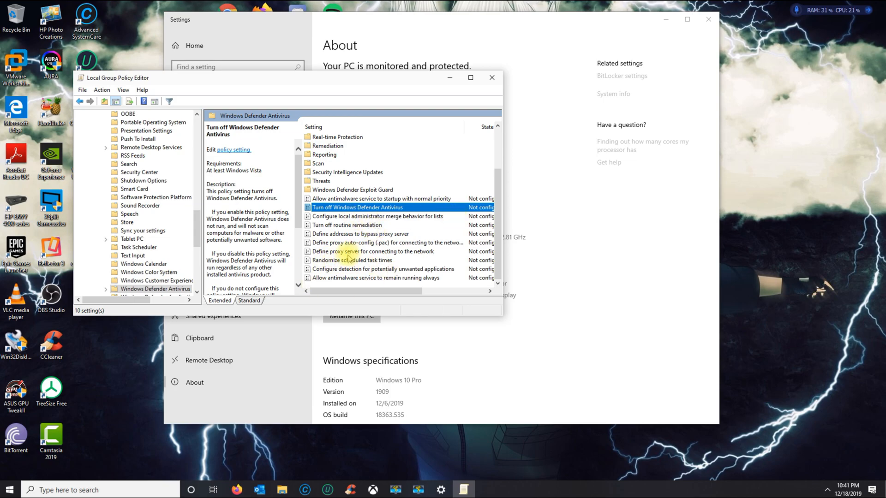
pyautogui.moveTo(361, 212)
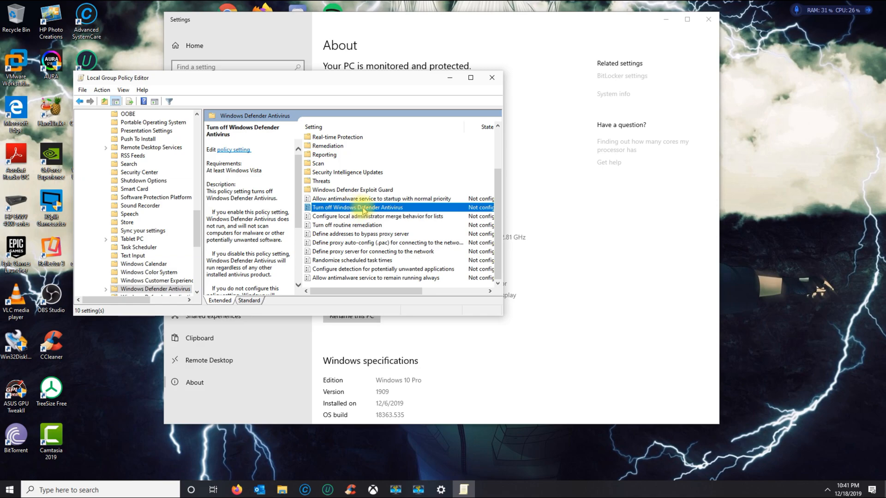
# Set 'Turn off Windows Defender Antivirus' to Enabled and apply it.
pyautogui.doubleClick(357, 207)
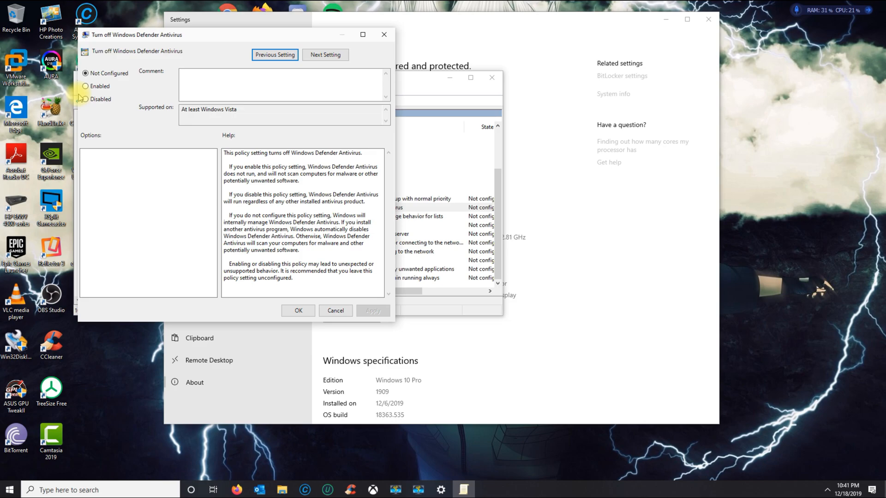
pyautogui.click(86, 86)
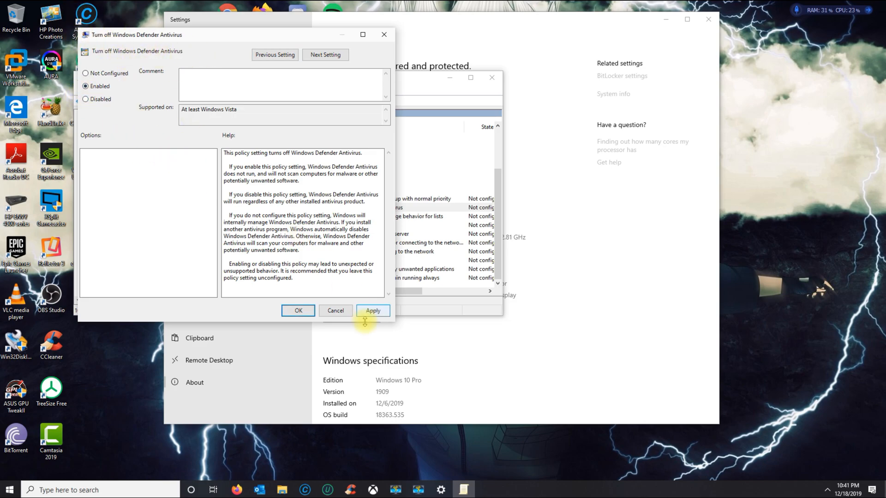
pyautogui.click(297, 310)
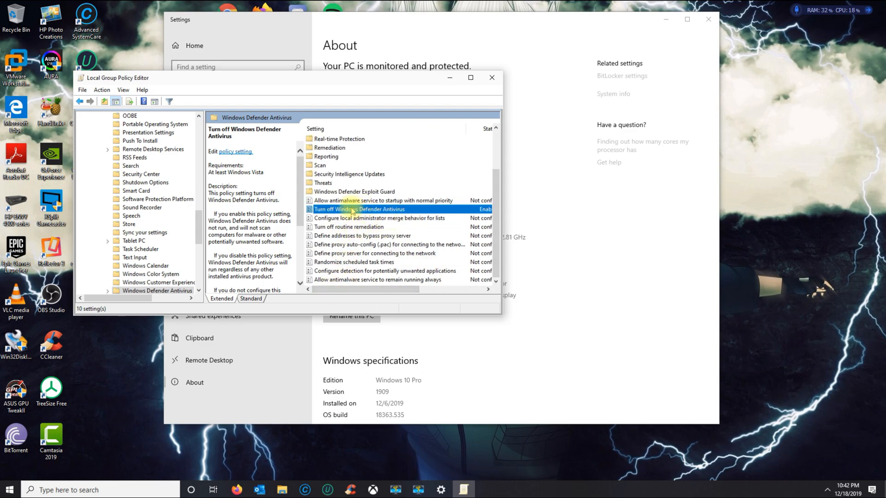
pyautogui.moveTo(247, 318)
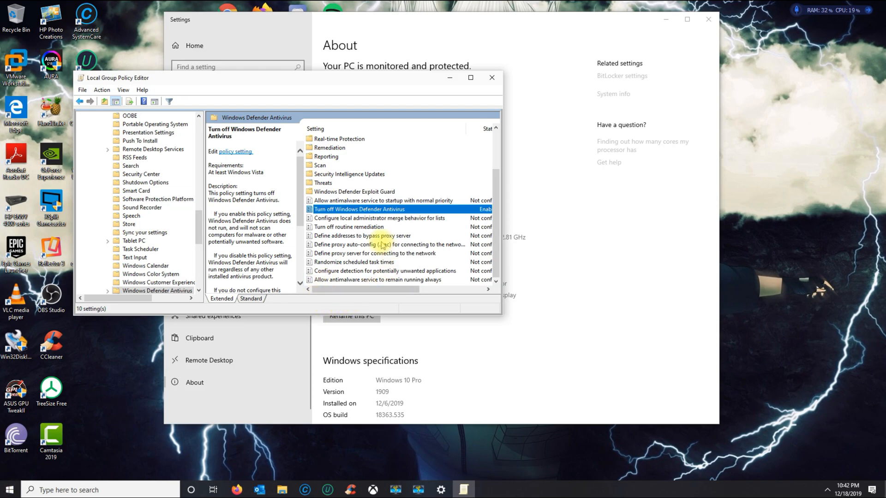
pyautogui.moveTo(395, 253)
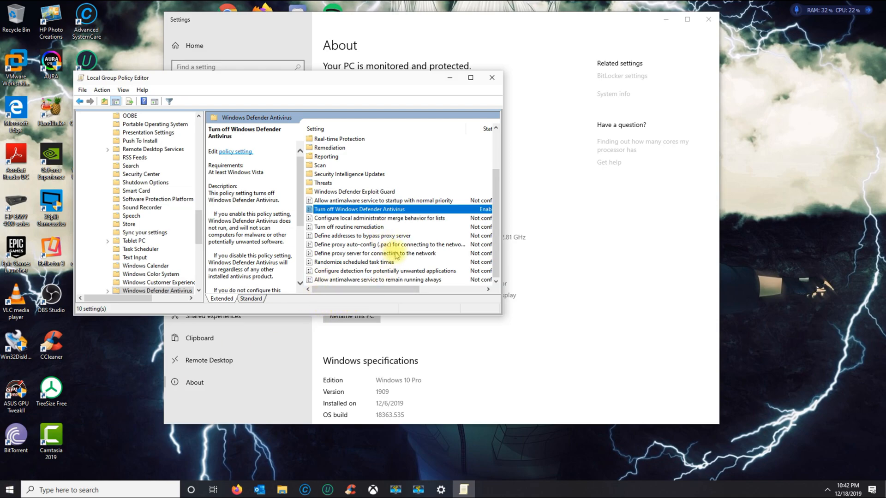
pyautogui.moveTo(481, 106)
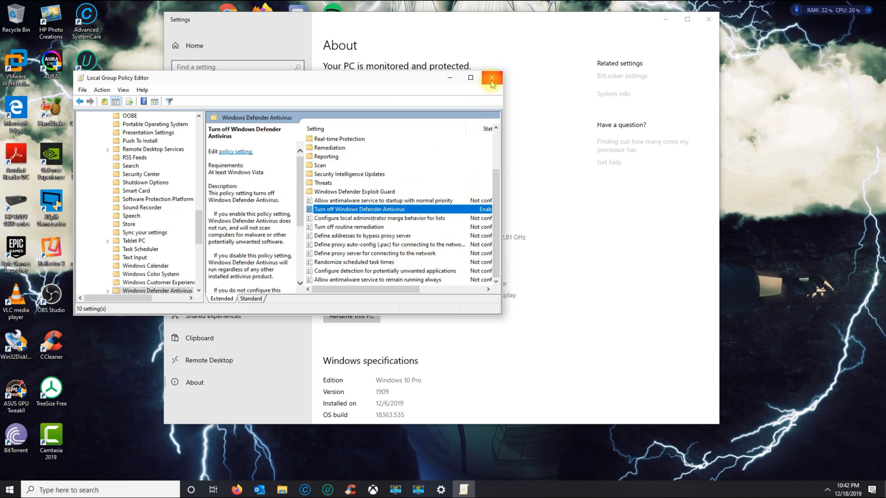
# Close the Local Group Policy Editor and the Settings window.
pyautogui.click(491, 78)
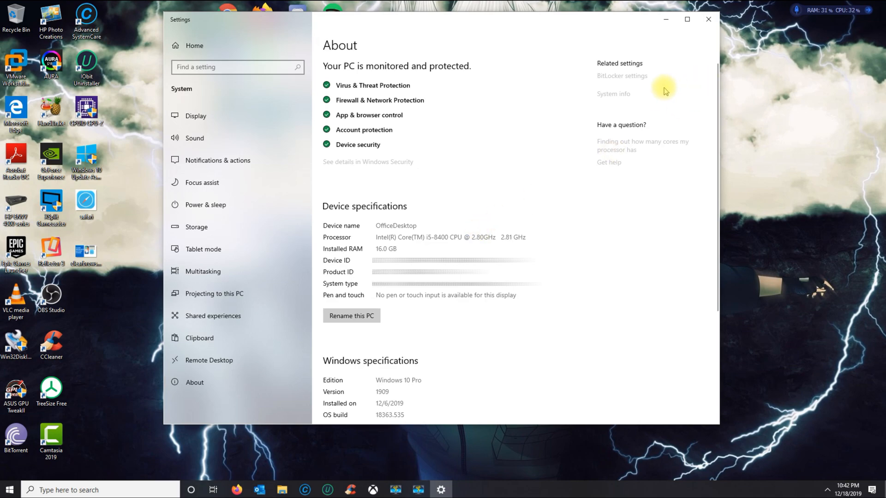
pyautogui.moveTo(284, 490)
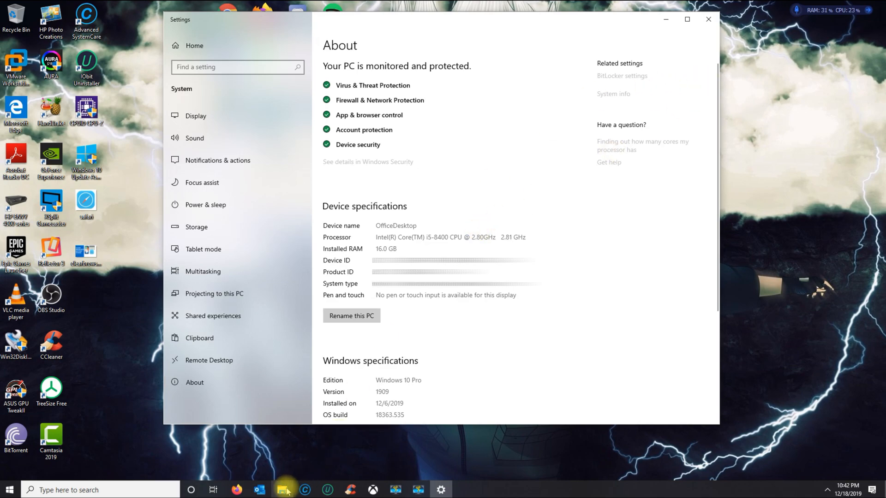
pyautogui.moveTo(708, 19)
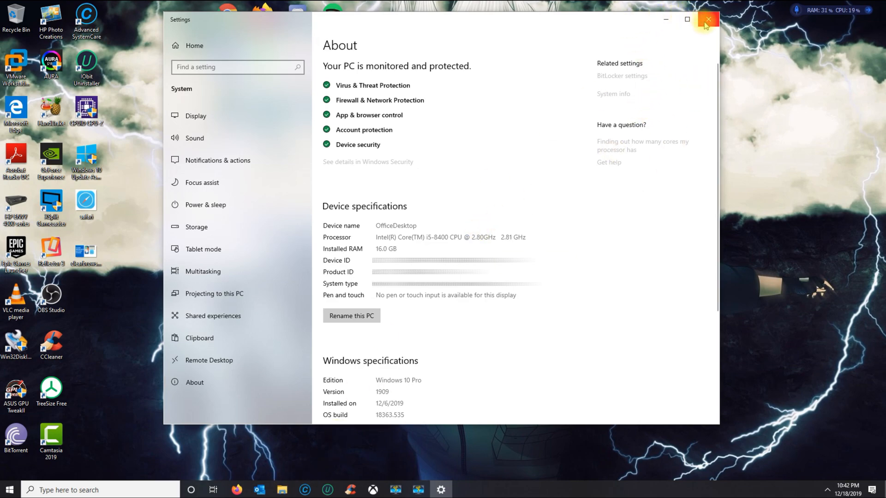
pyautogui.click(707, 19)
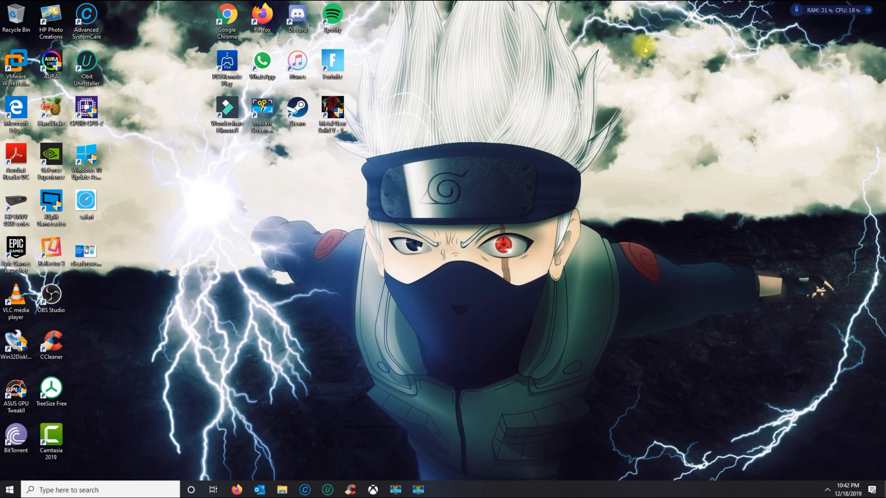
pyautogui.moveTo(354, 305)
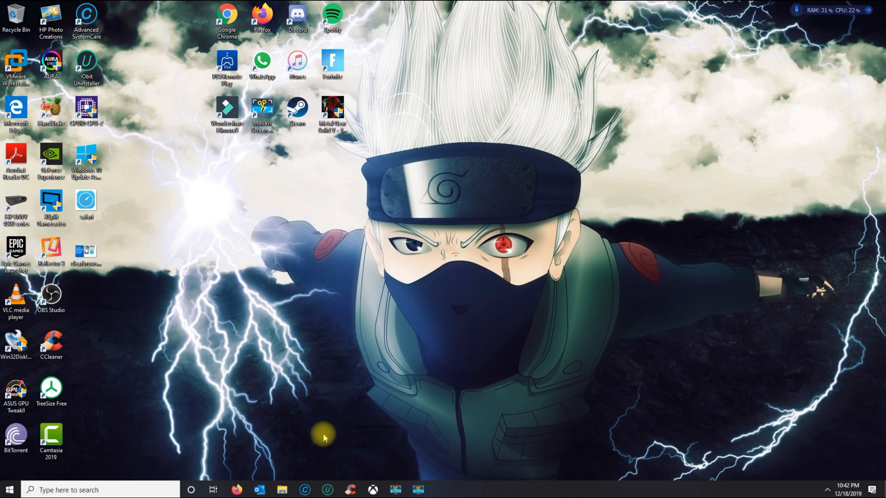
pyautogui.moveTo(287, 475)
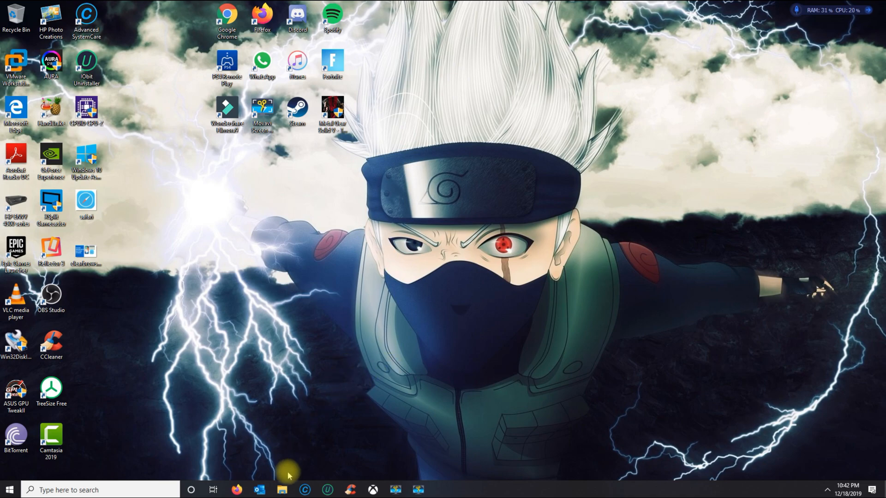
# In Downloads, open the extracted turn_off_windows_defender folder and select its .reg file.
pyautogui.click(282, 490)
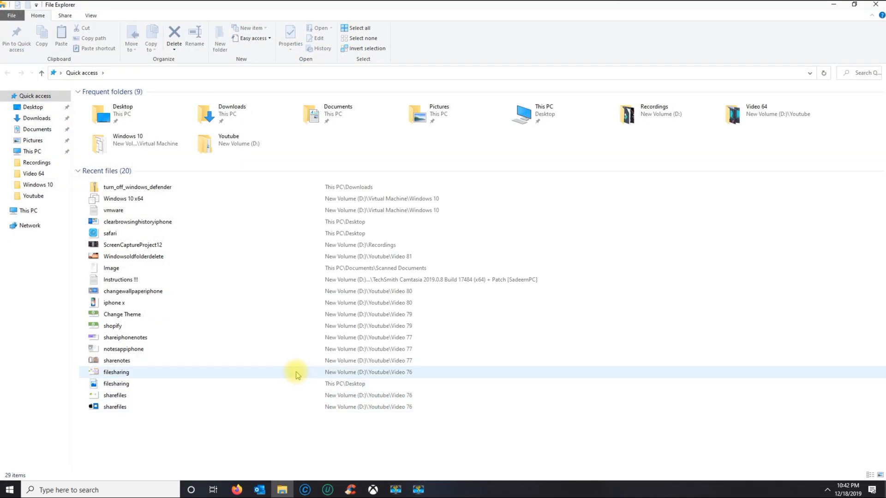
pyautogui.moveTo(201, 222)
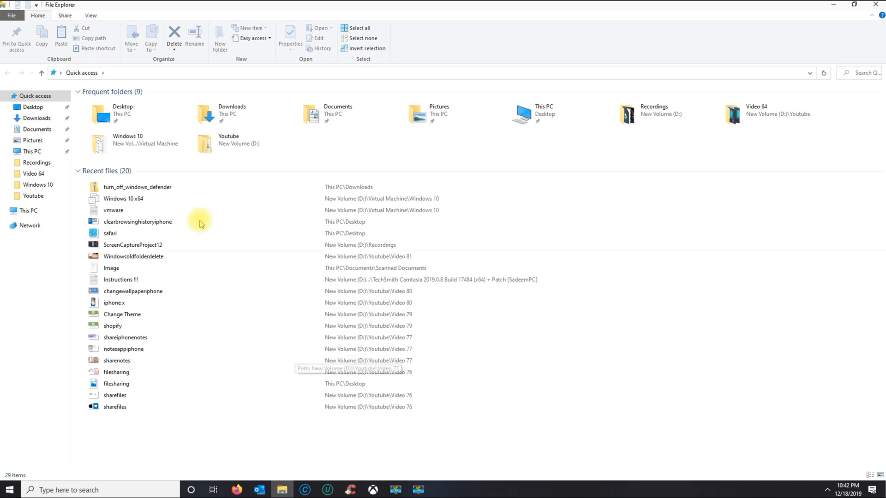
pyautogui.click(36, 118)
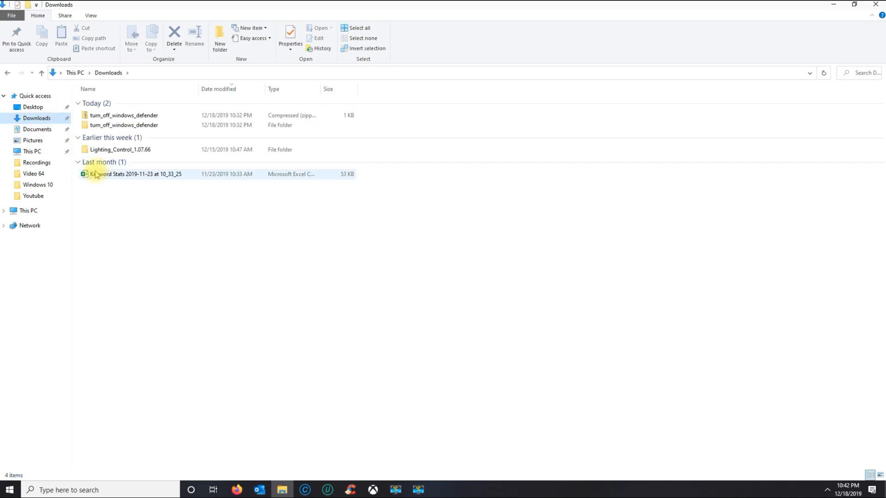
pyautogui.click(123, 115)
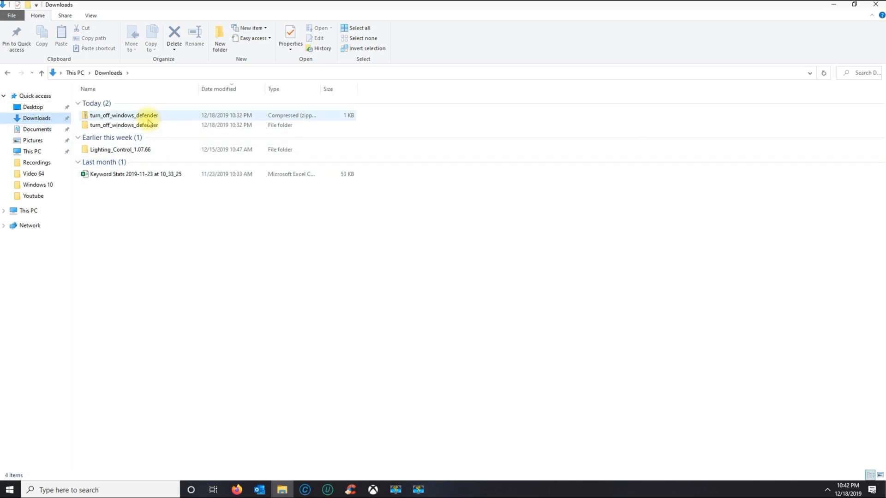
pyautogui.click(123, 115)
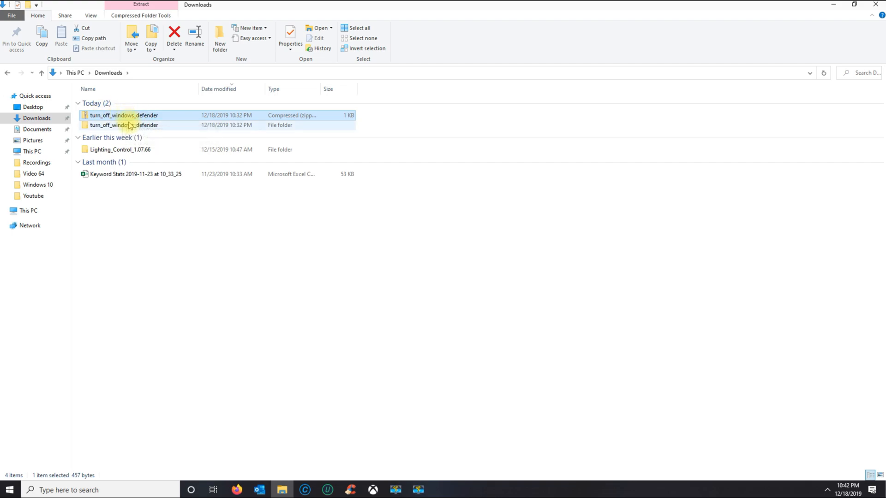
pyautogui.click(123, 125)
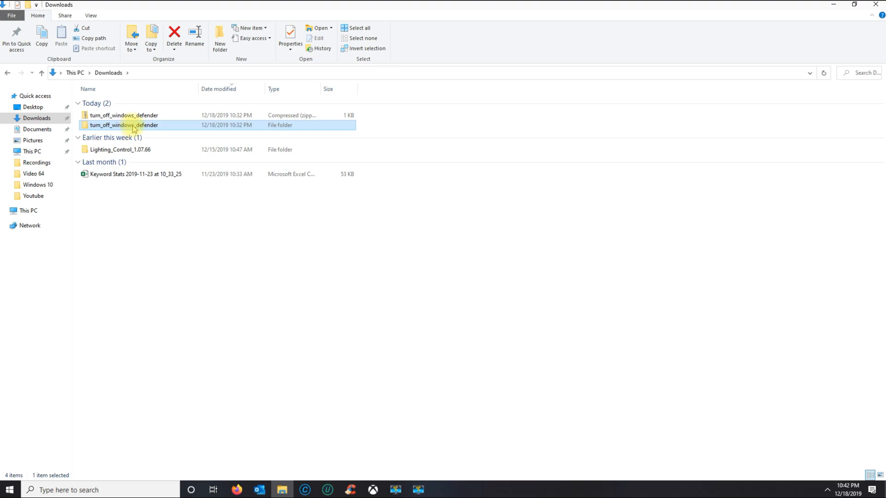
pyautogui.doubleClick(123, 126)
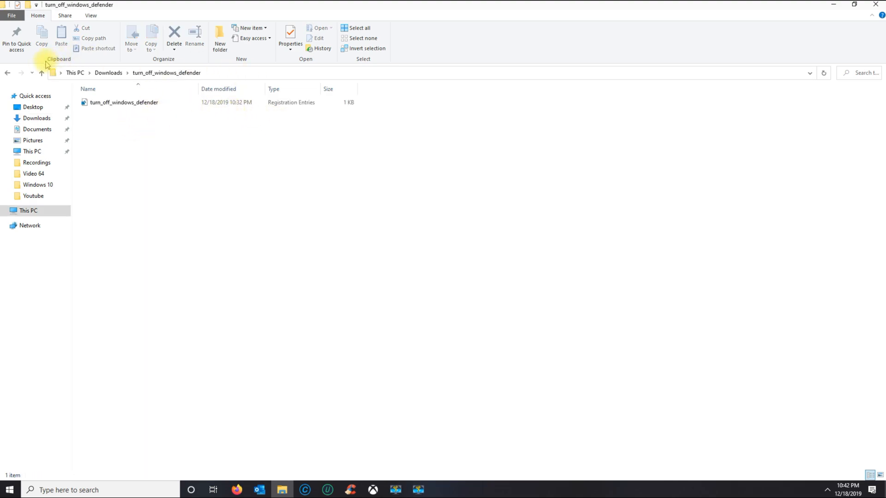
pyautogui.click(123, 102)
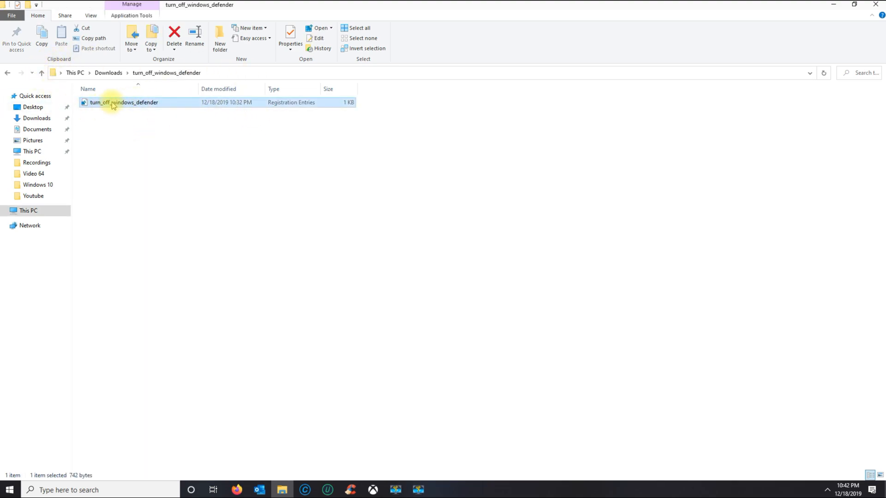
pyautogui.moveTo(134, 108)
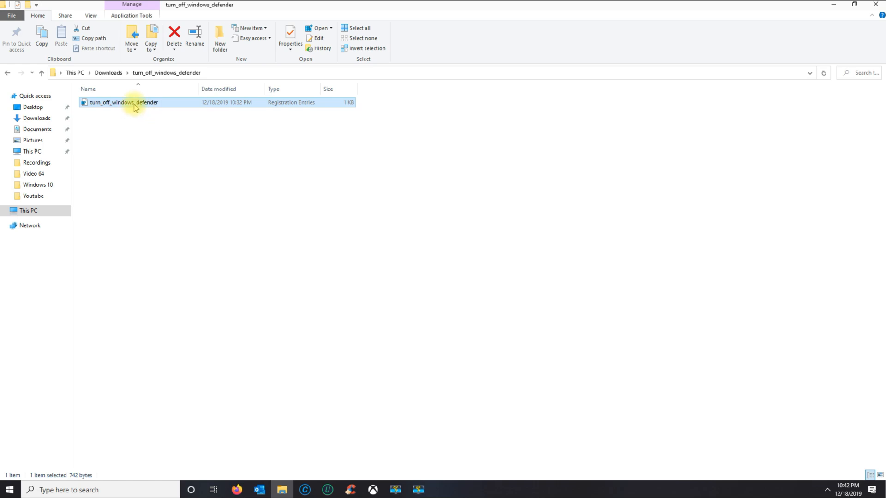
pyautogui.moveTo(136, 104)
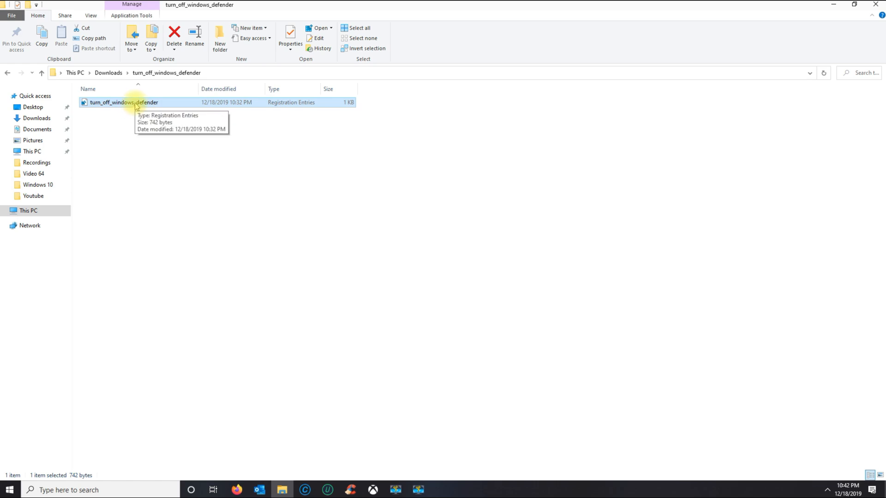
# Edit the turn_off_windows_defender .reg file in Notepad and review its Defender entries set to 1.
pyautogui.rightClick(124, 102)
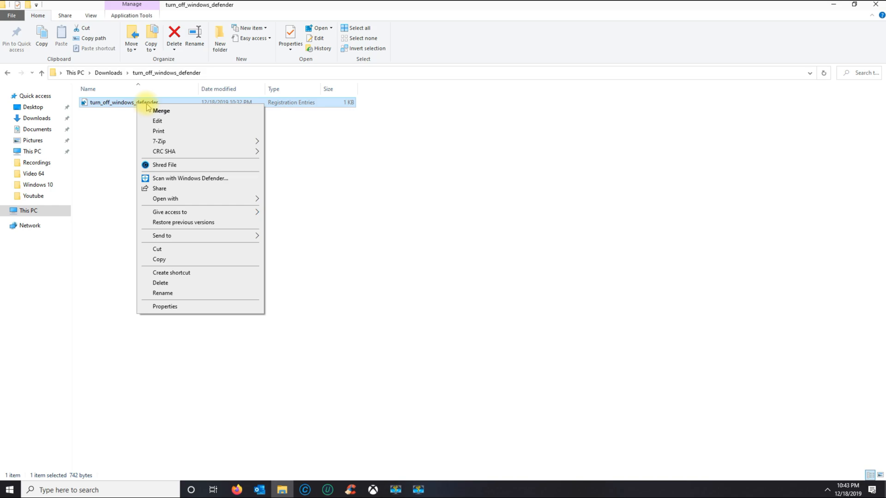
pyautogui.click(161, 111)
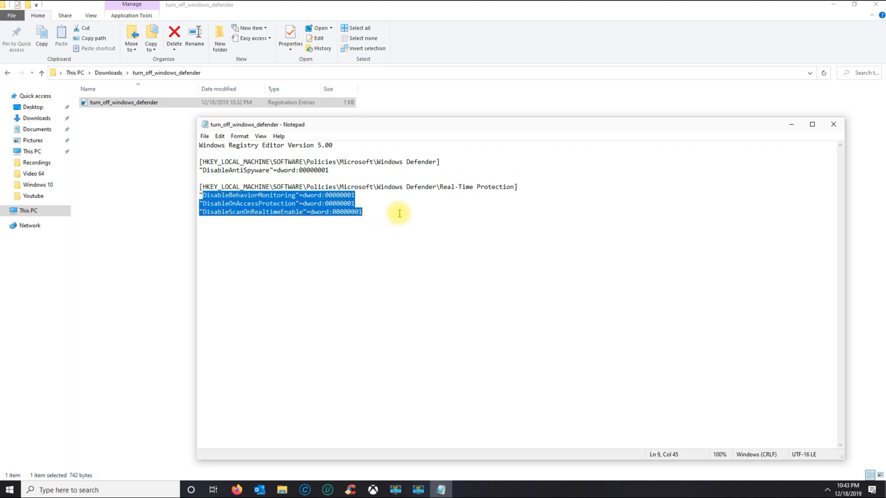
pyautogui.click(321, 170)
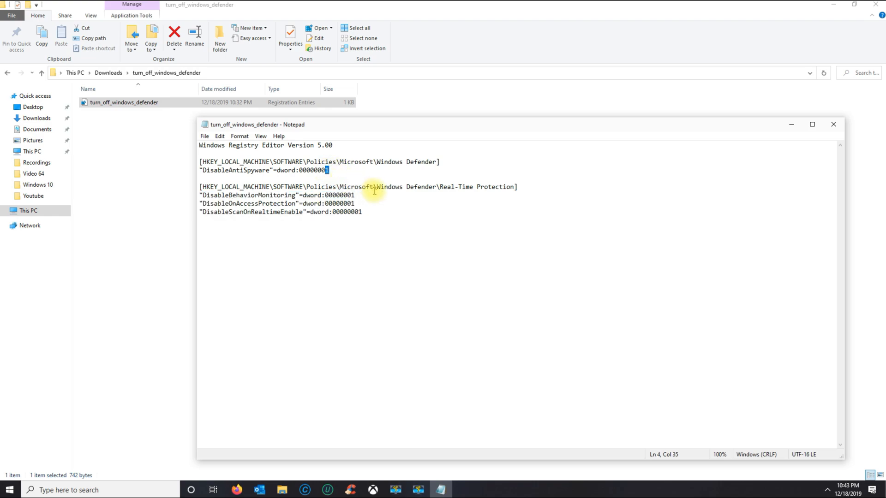
pyautogui.moveTo(833, 124)
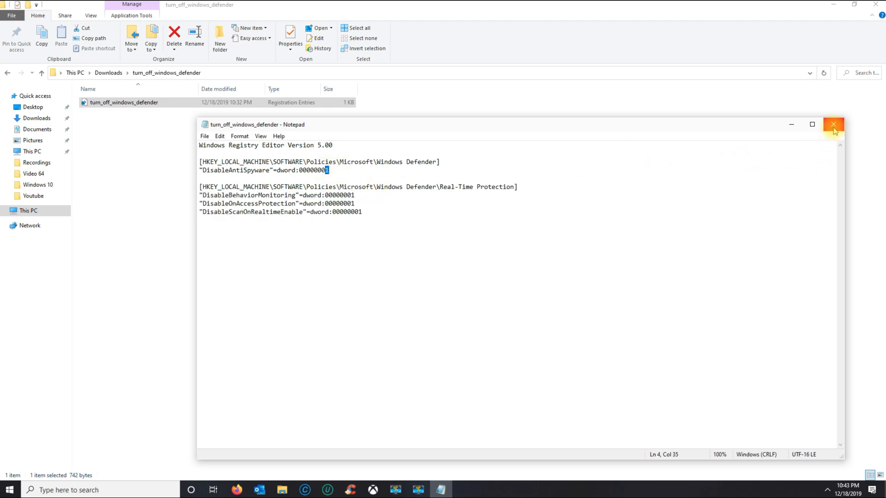
# Merge turn_off_windows_defender.reg into the registry, accepting the security warning and Registry Editor prompt.
pyautogui.click(833, 124)
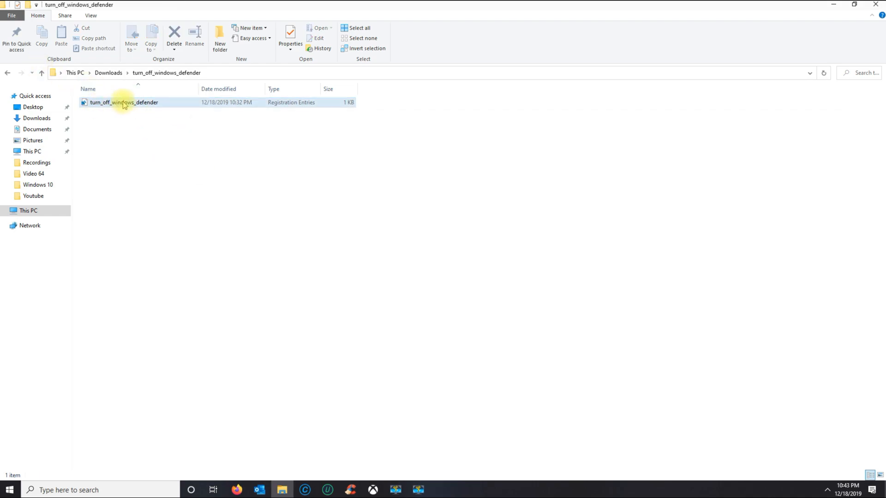
pyautogui.click(123, 102)
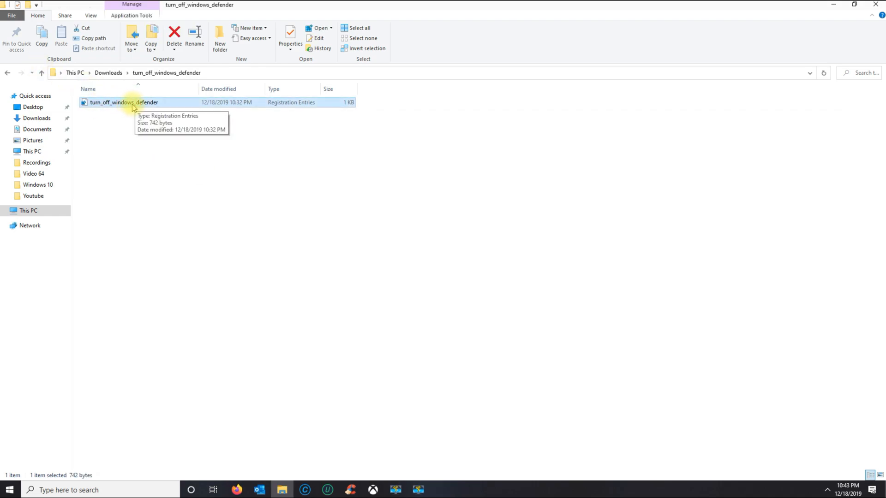
pyautogui.rightClick(124, 103)
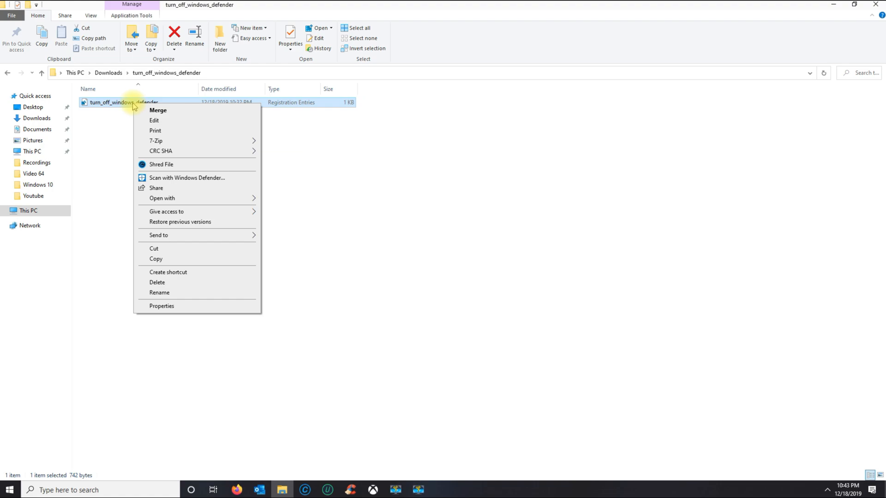
pyautogui.moveTo(159, 110)
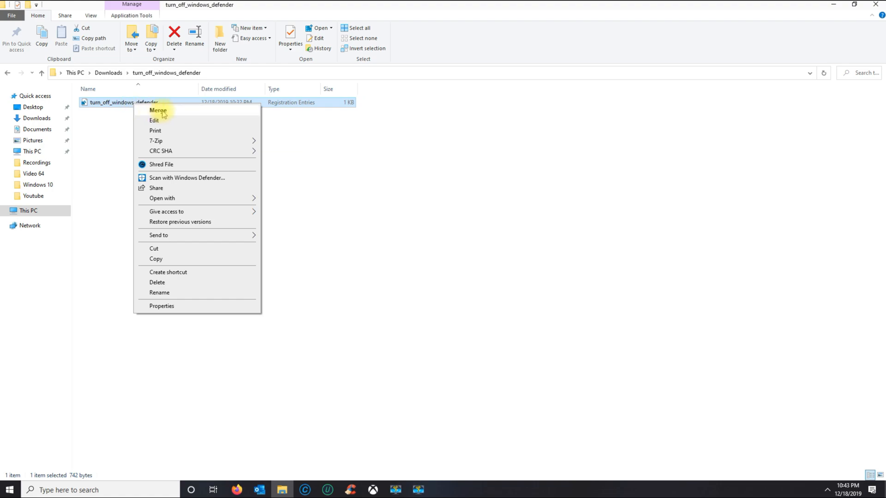
pyautogui.click(158, 110)
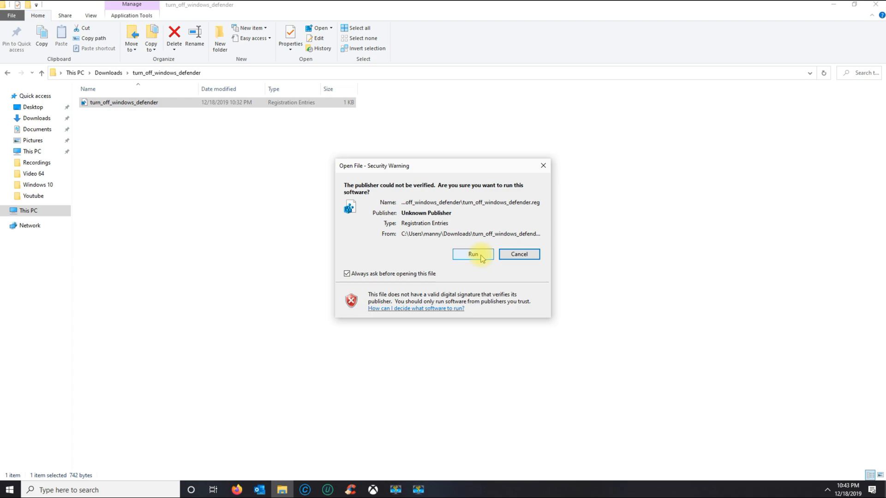
pyautogui.click(473, 254)
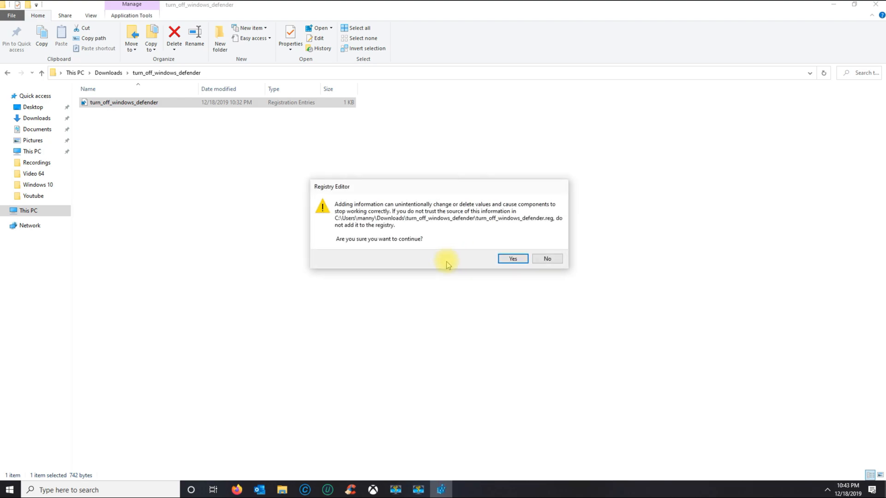
pyautogui.moveTo(370, 217)
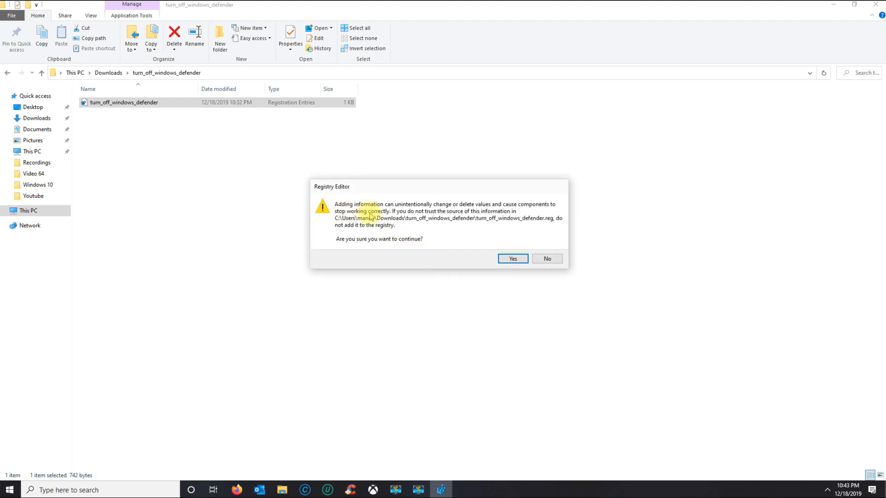
pyautogui.moveTo(399, 226)
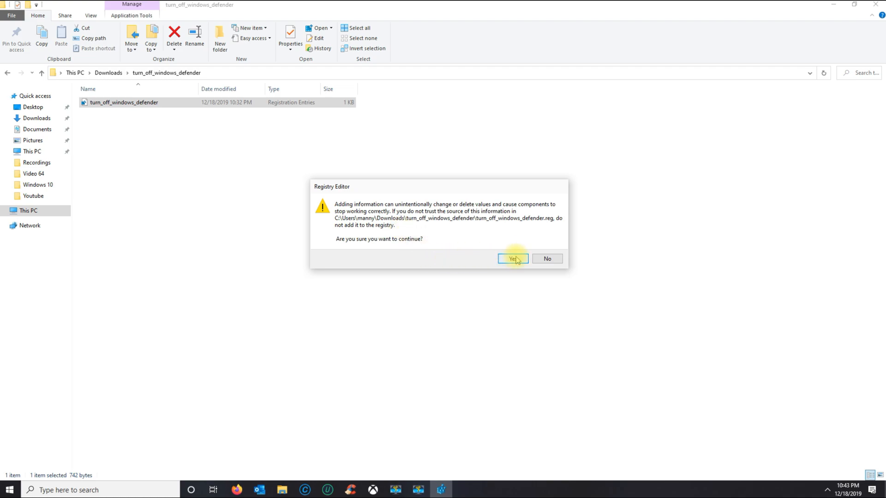
pyautogui.click(512, 259)
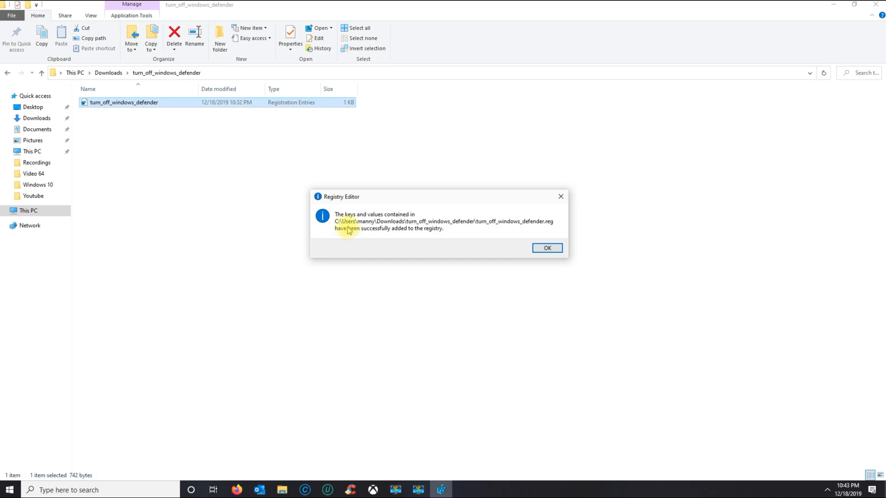
pyautogui.moveTo(380, 236)
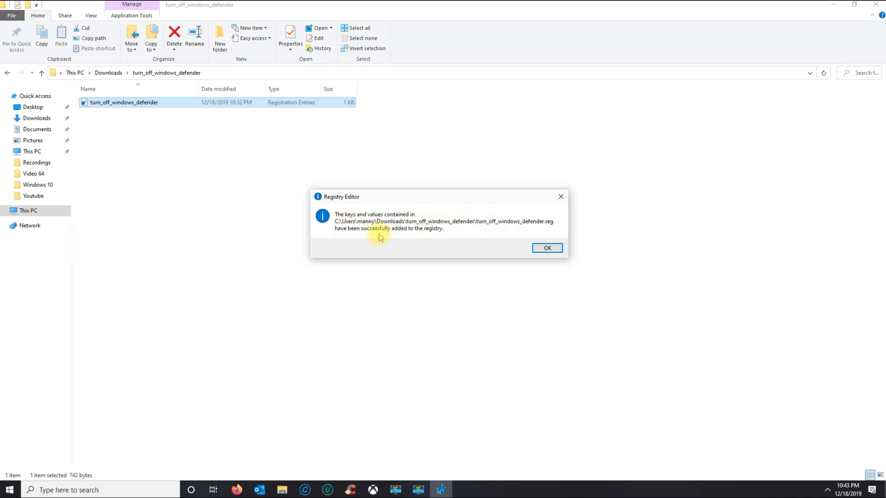
# Acknowledge the Registry Editor message that the keys and values were added successfully.
pyautogui.click(546, 248)
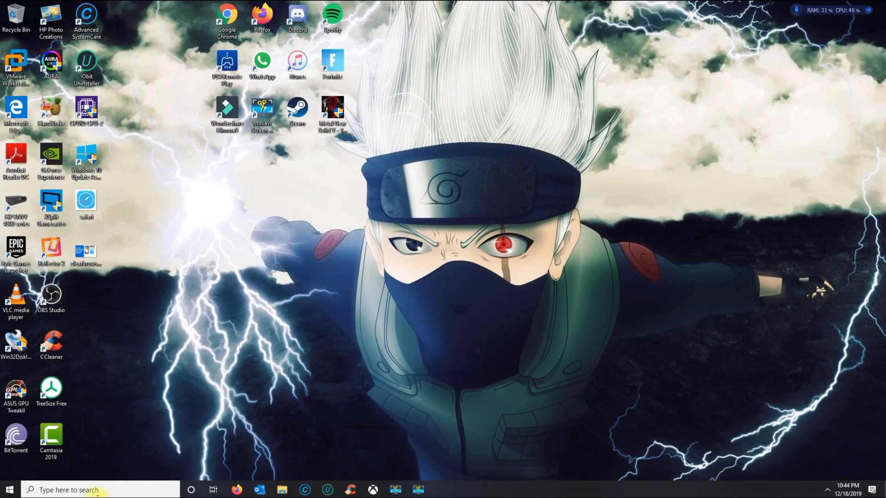
pyautogui.moveTo(130, 471)
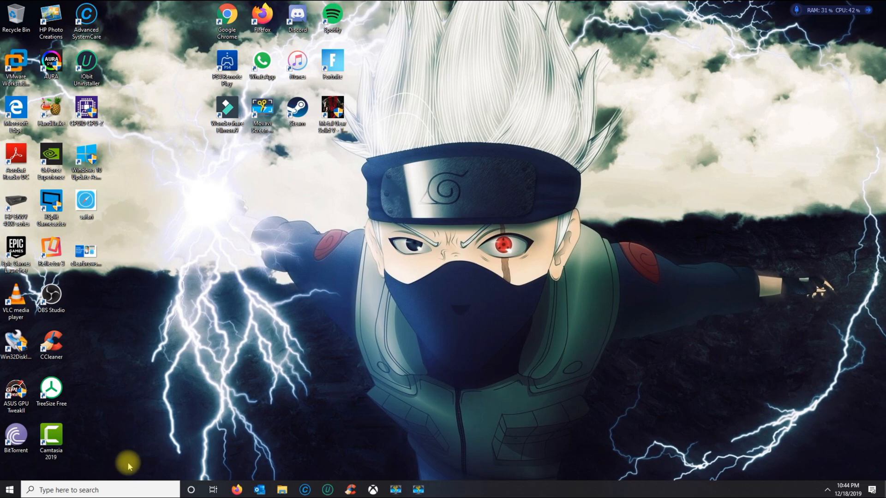
pyautogui.moveTo(258, 440)
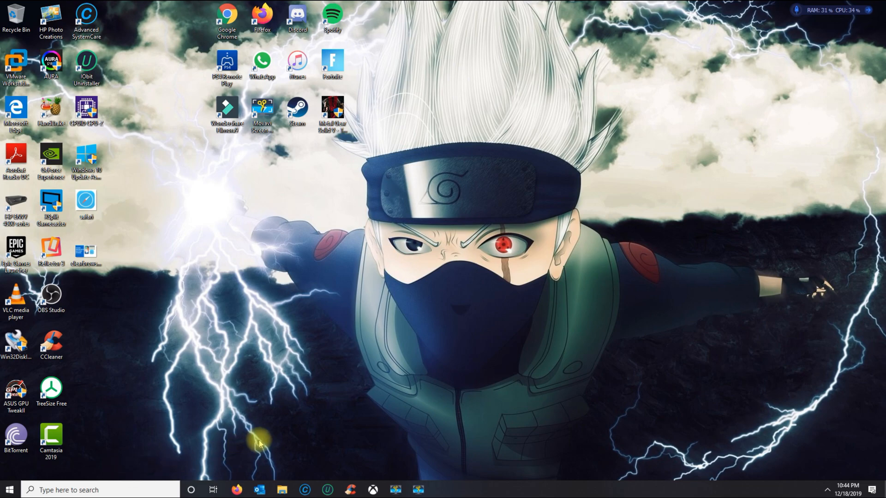
pyautogui.moveTo(357, 420)
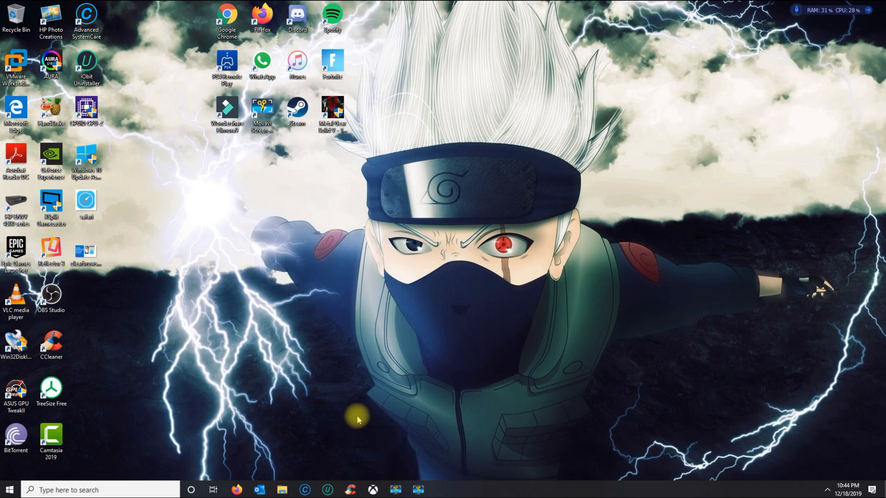